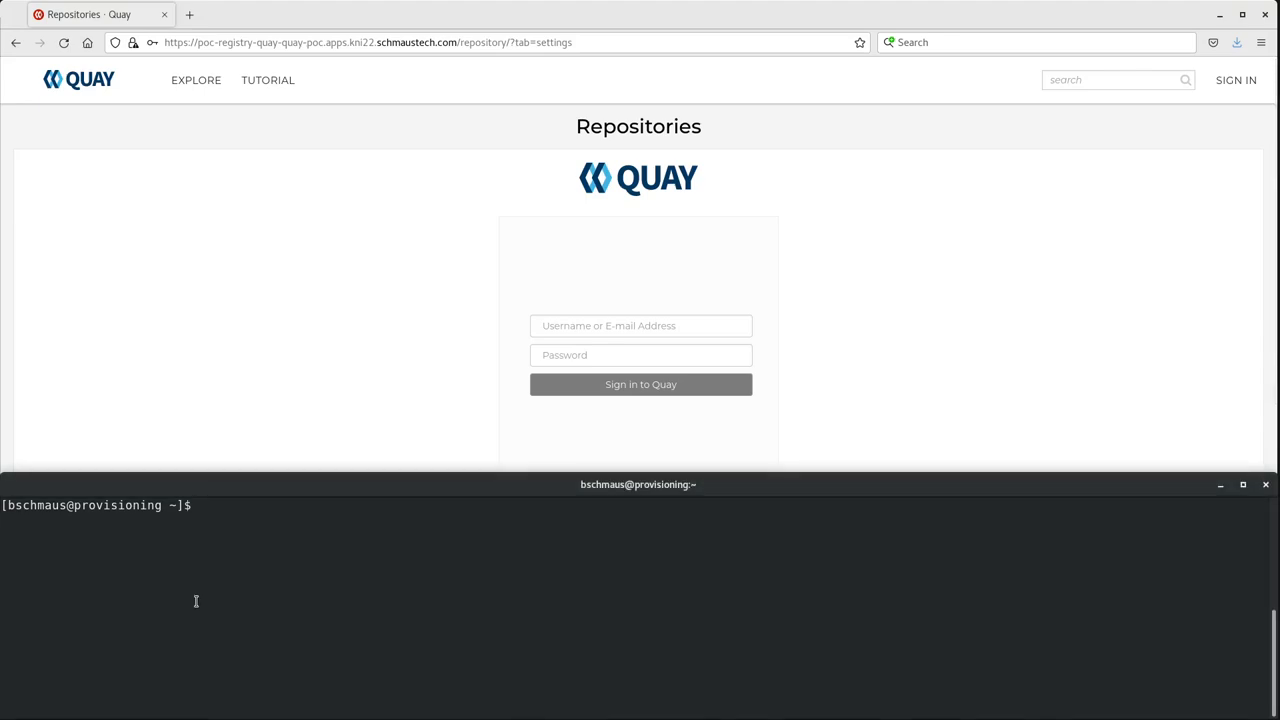
Print config.yaml showing super users, enabled features and the restricted-users whitelist
text(cat c)
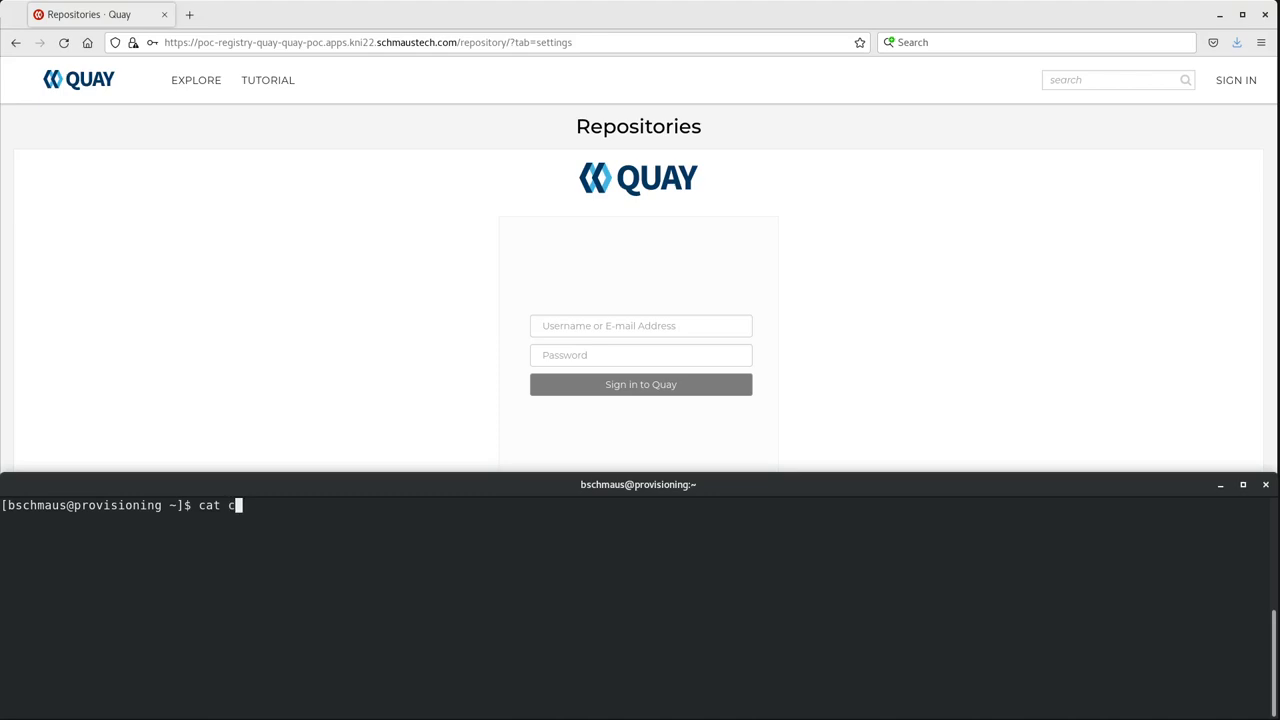
text(onfig.yaml)
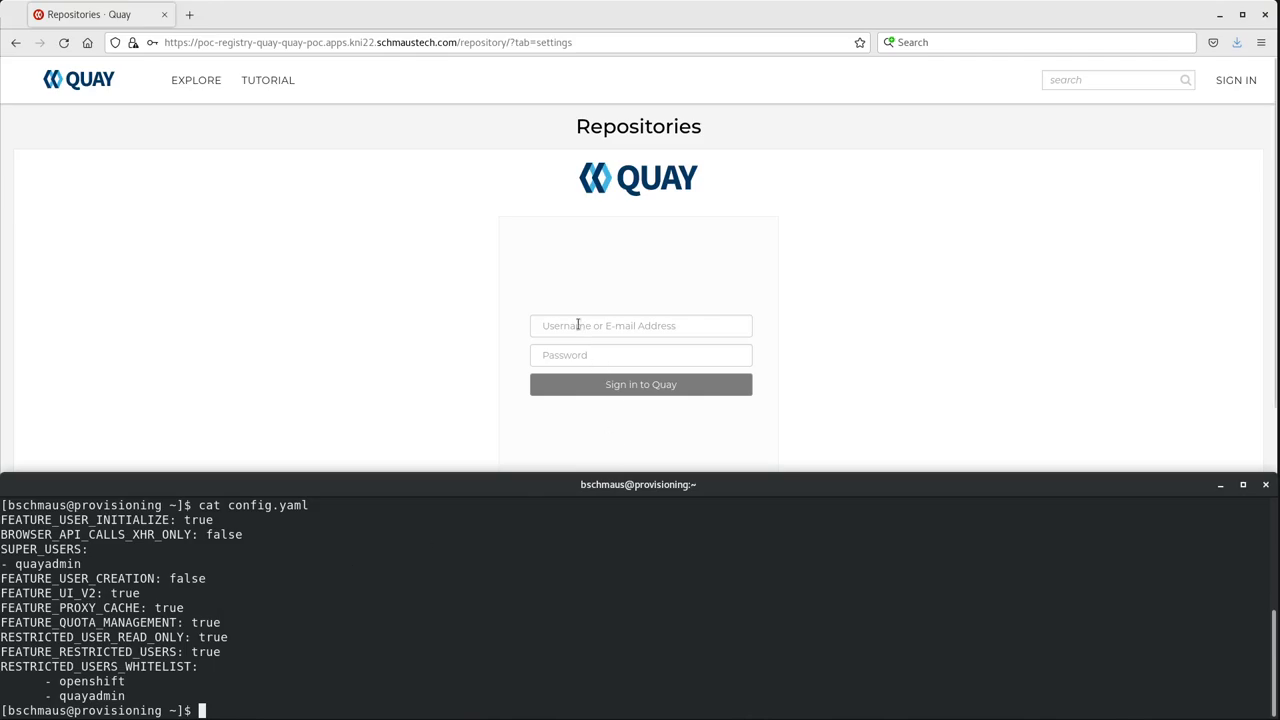
Sign in as admin, reach Super User Admin Panel > Manage Organizations, and bring up openshift4's actions
text(quayadmin)
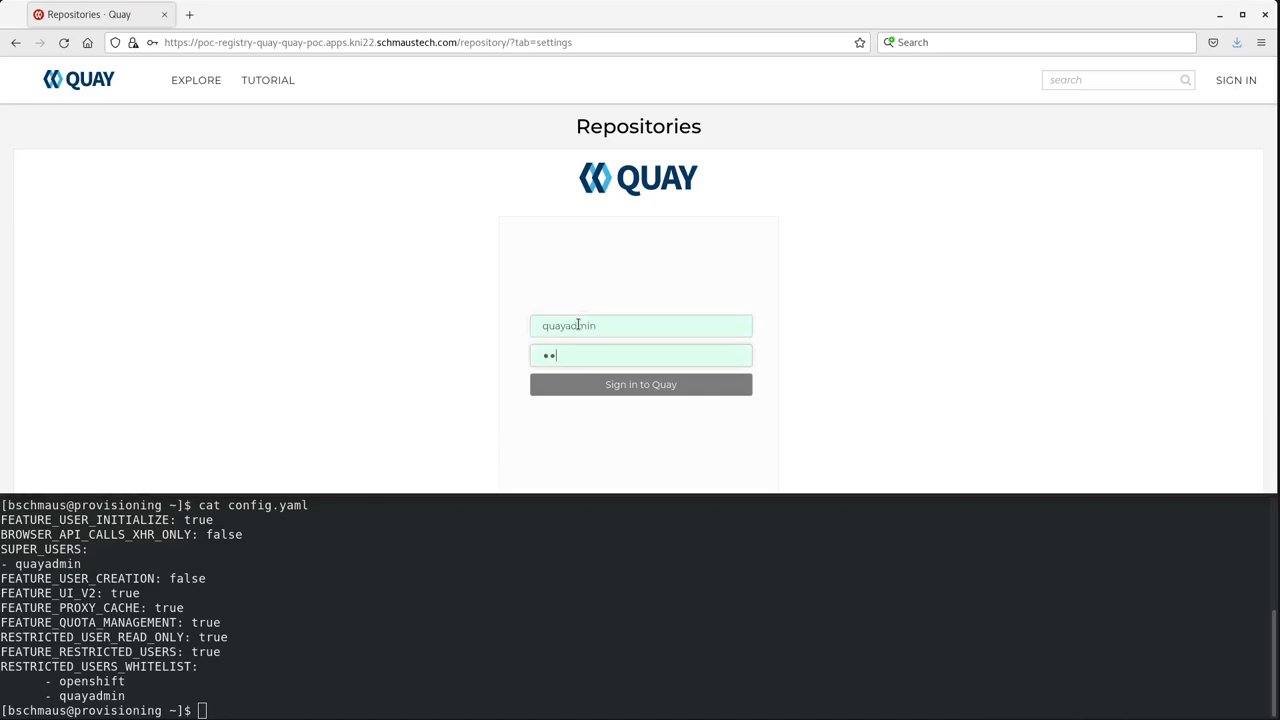
click(640, 384)
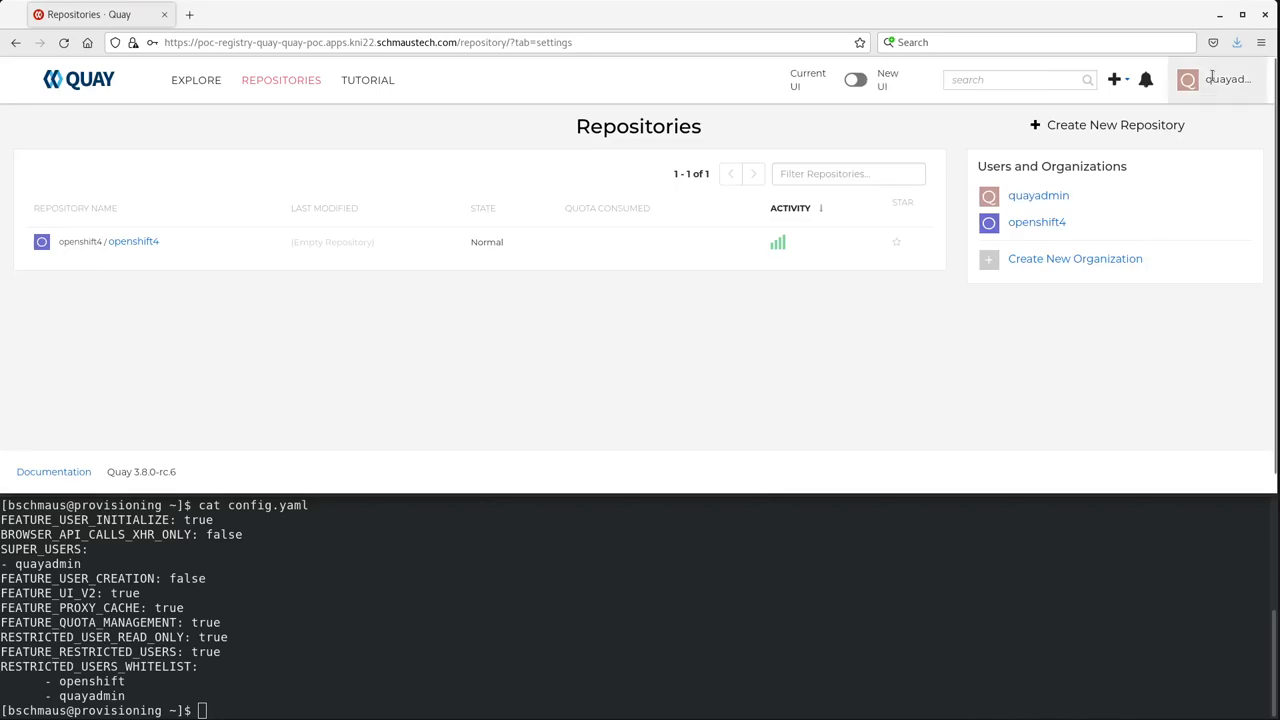
click(1228, 78)
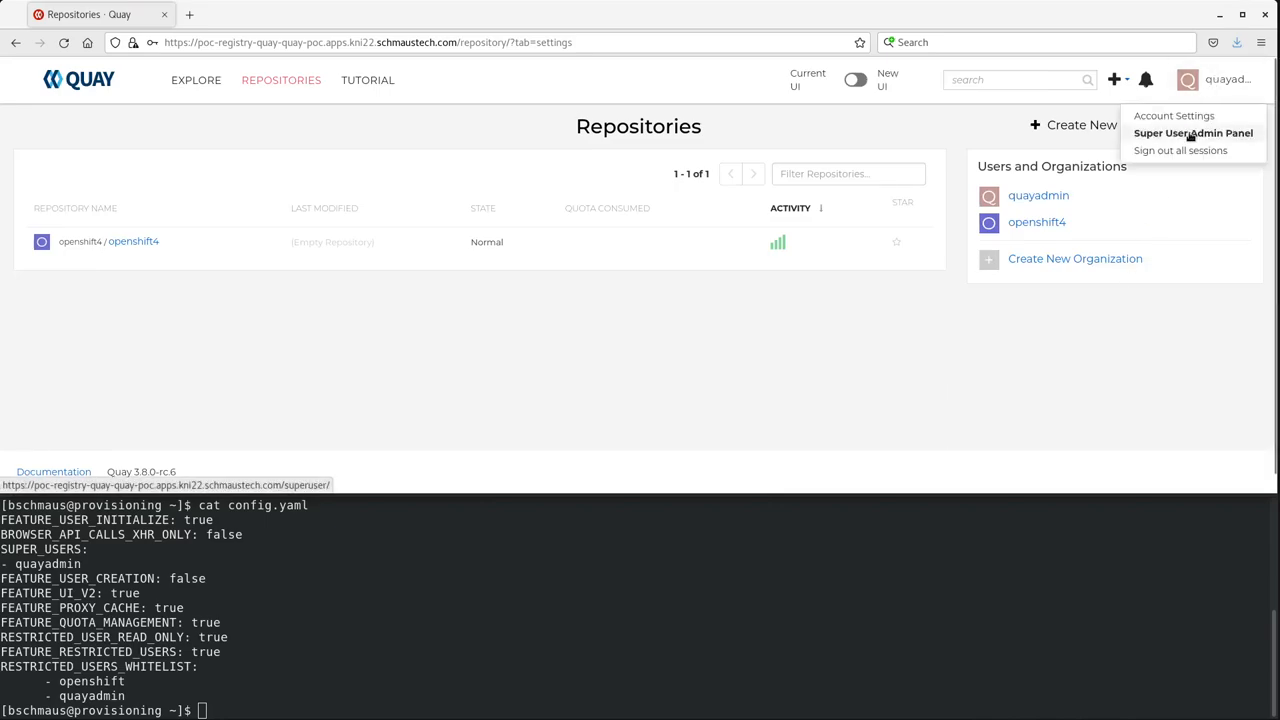
click(1200, 132)
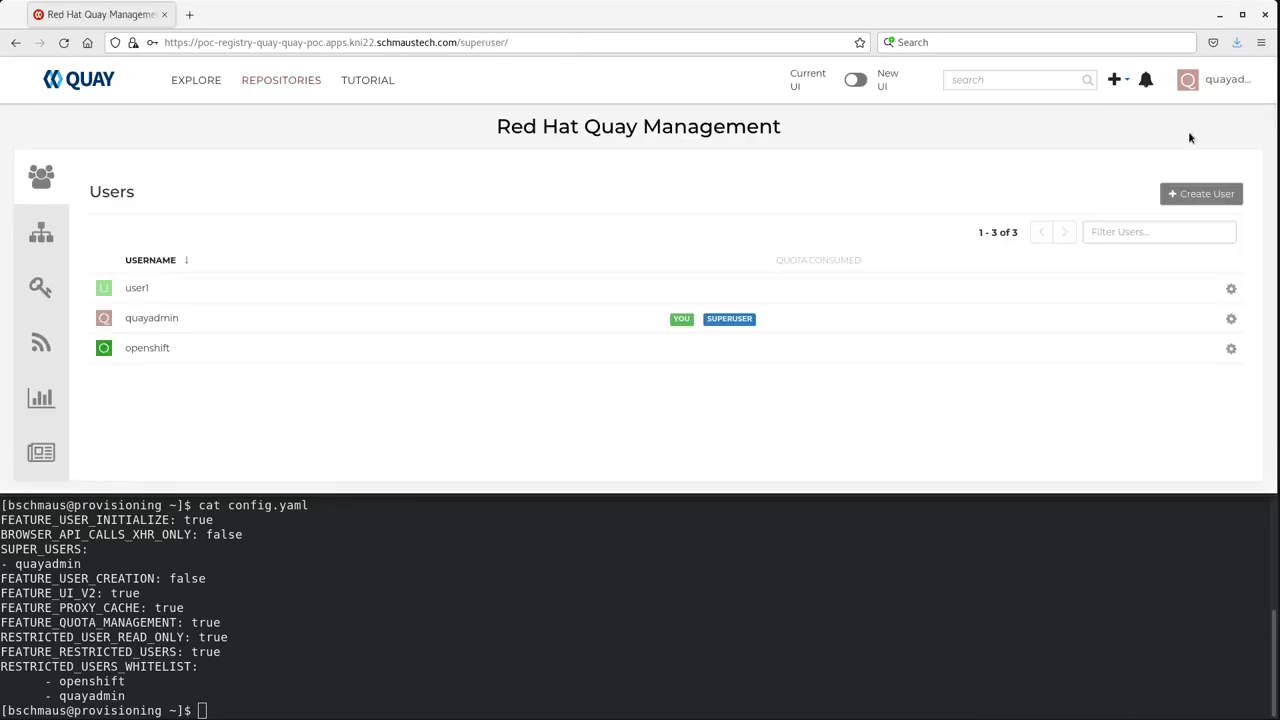
mouse_move(170, 232)
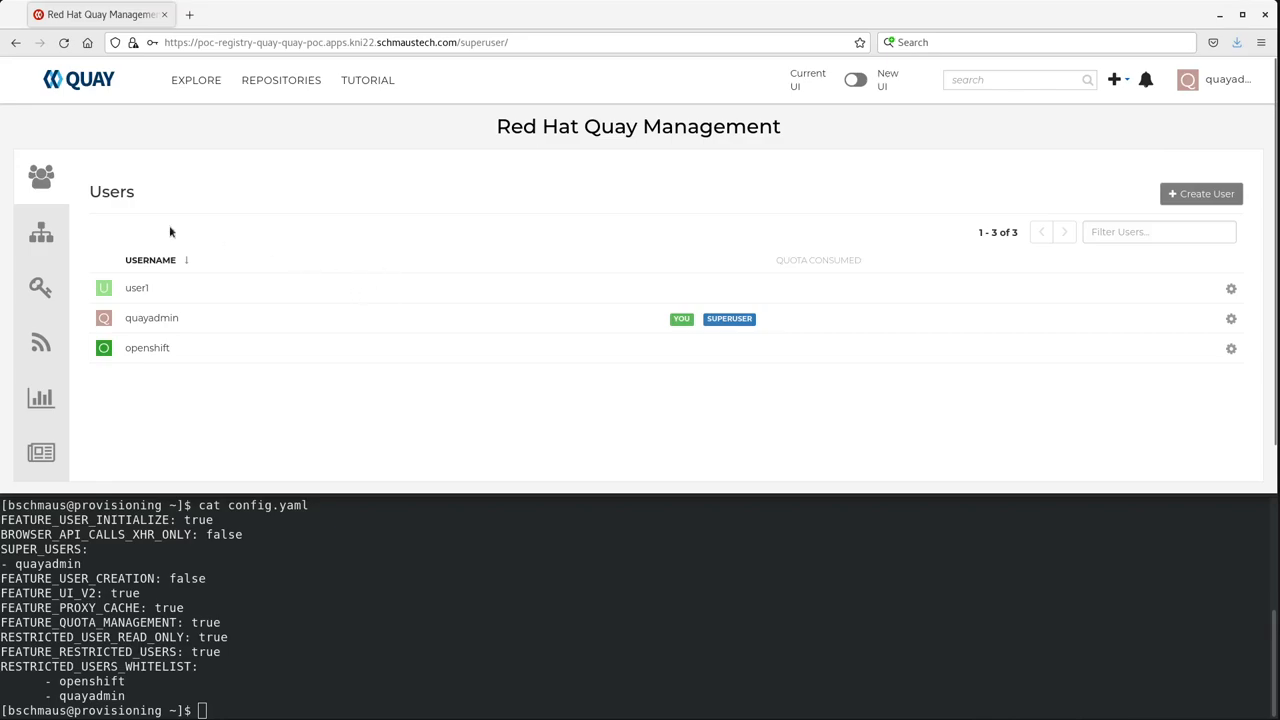
mouse_move(40, 232)
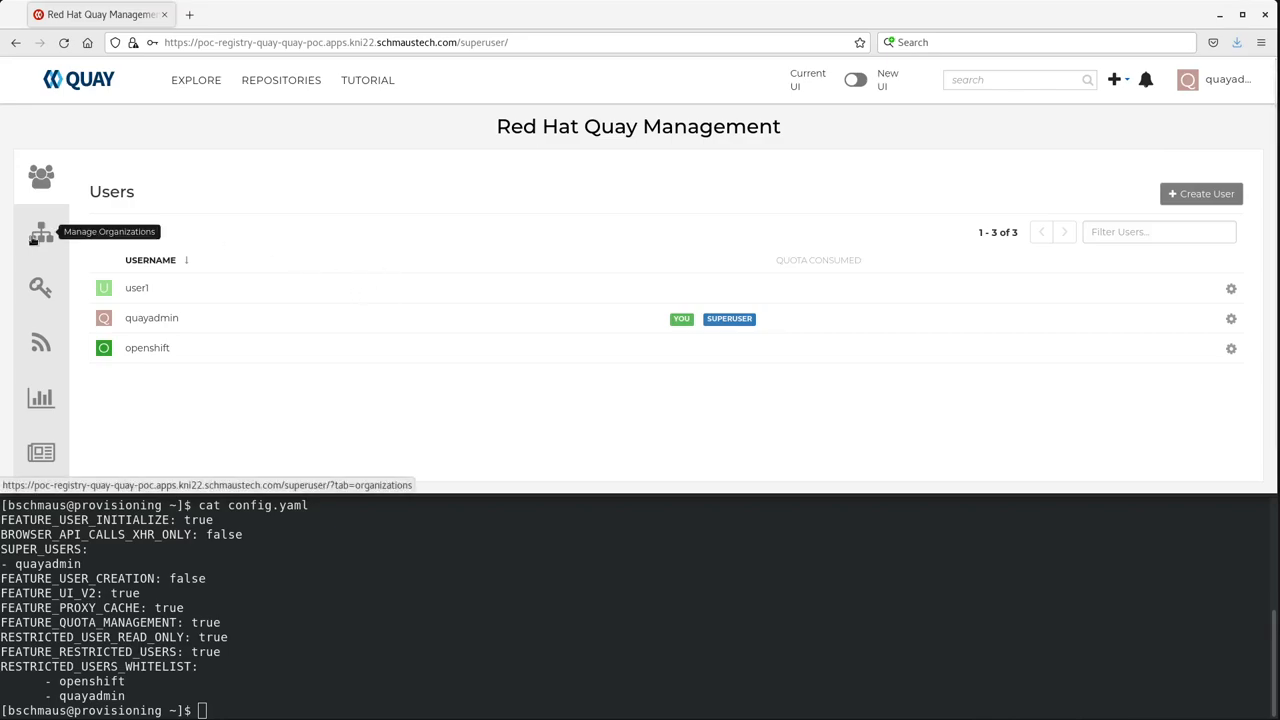
click(40, 232)
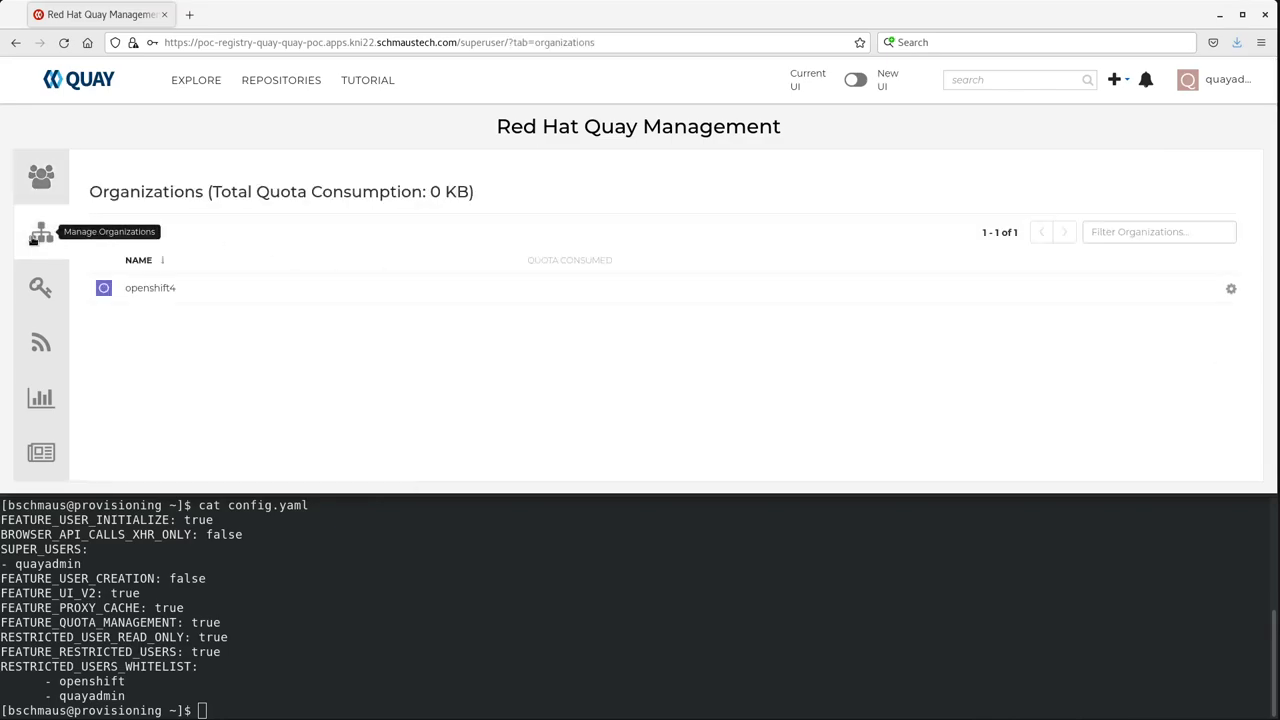
mouse_move(1162, 324)
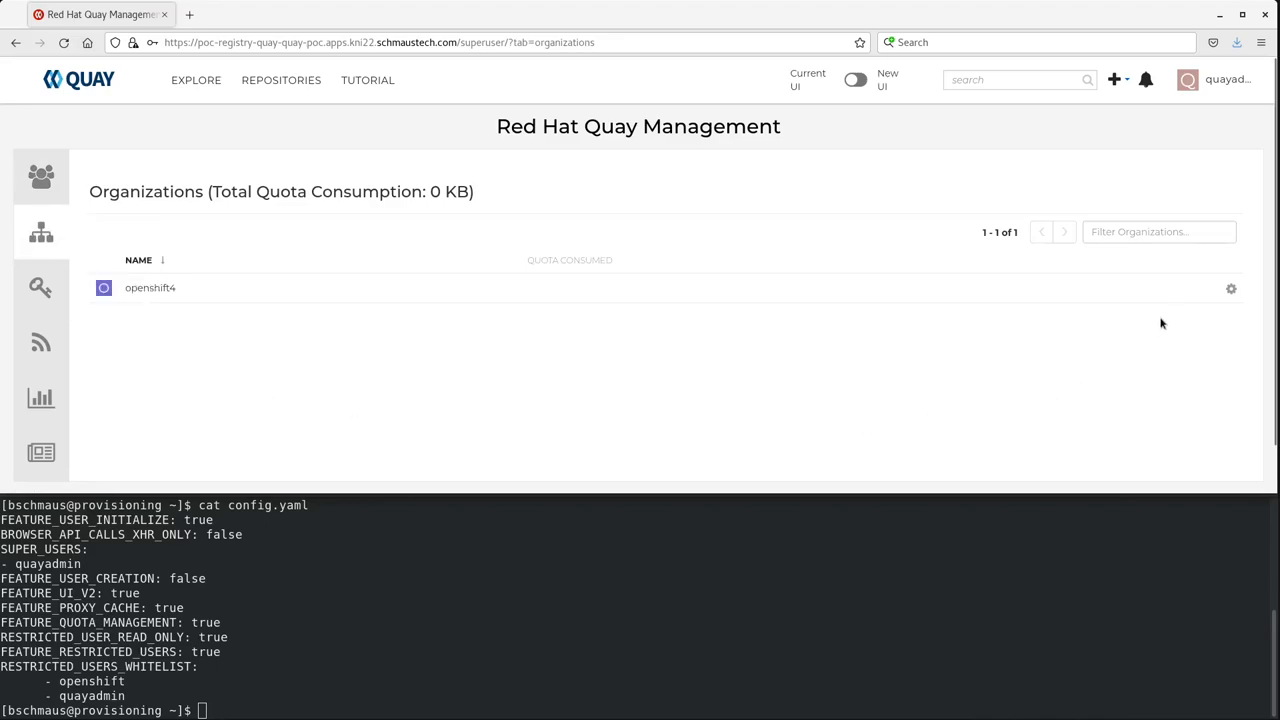
mouse_move(1202, 290)
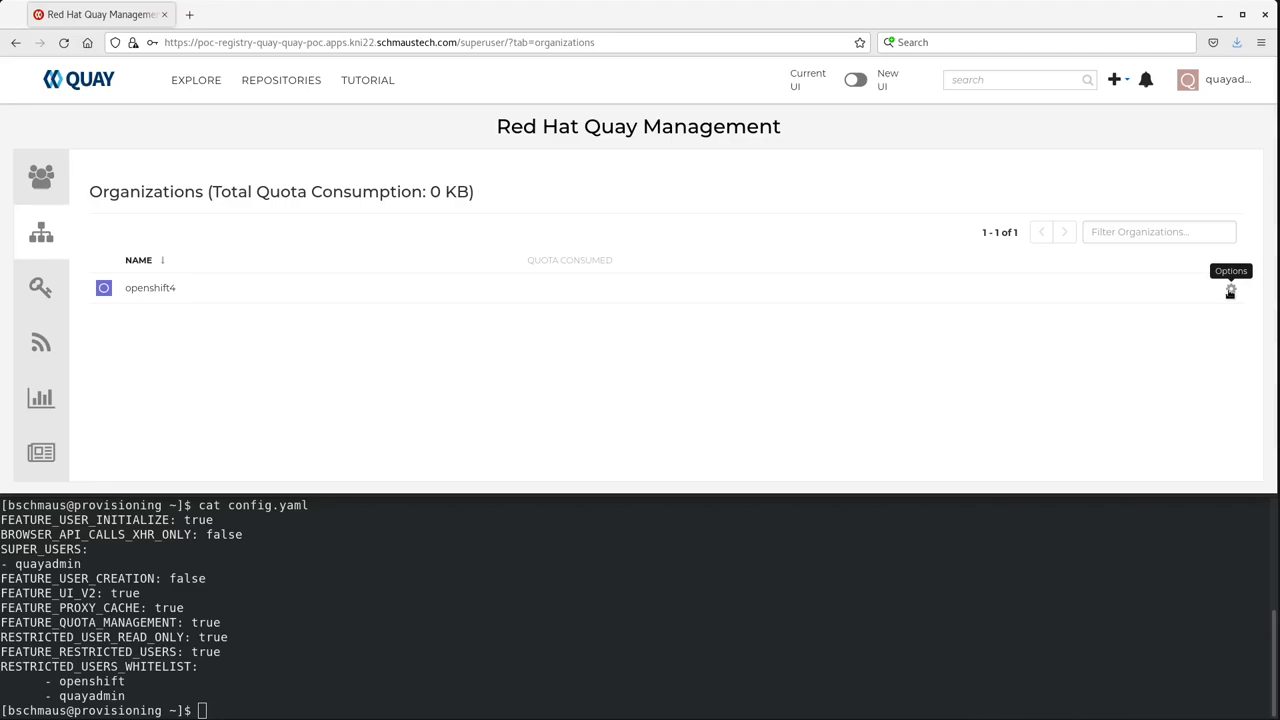
click(1232, 292)
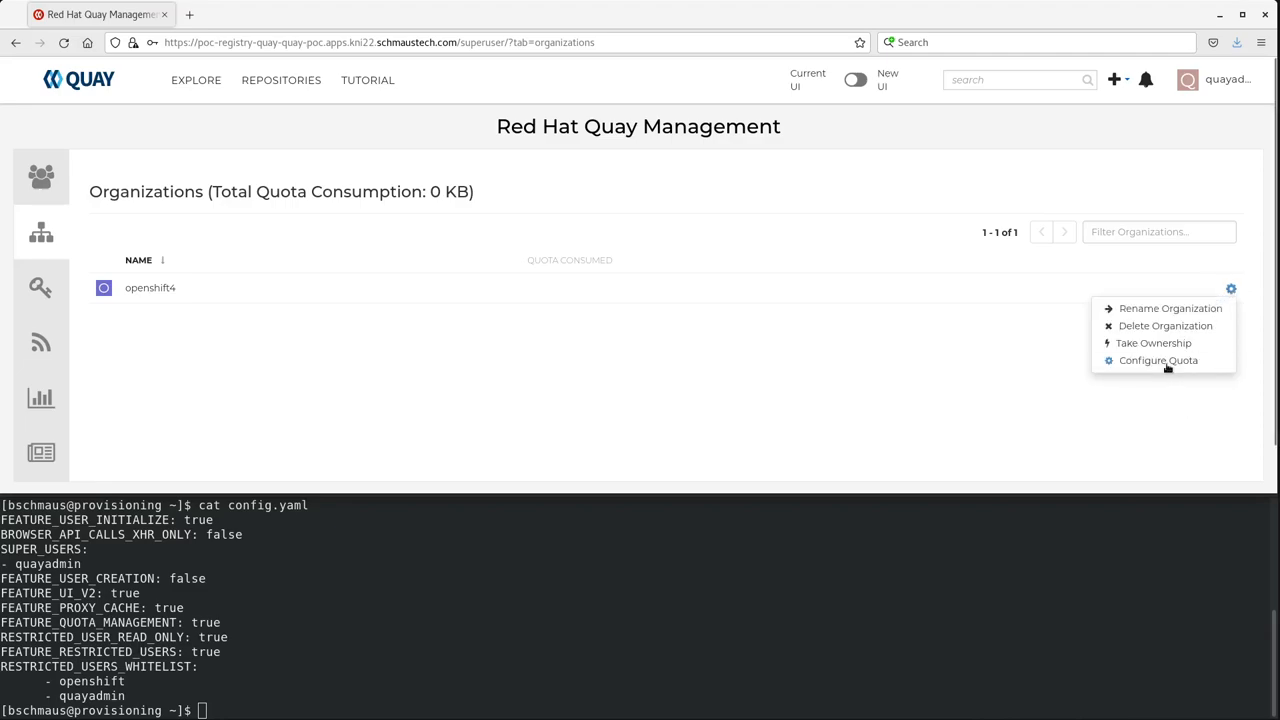
Configure a 150 MB storage quota for openshift4 and close the quota dialog
click(1156, 360)
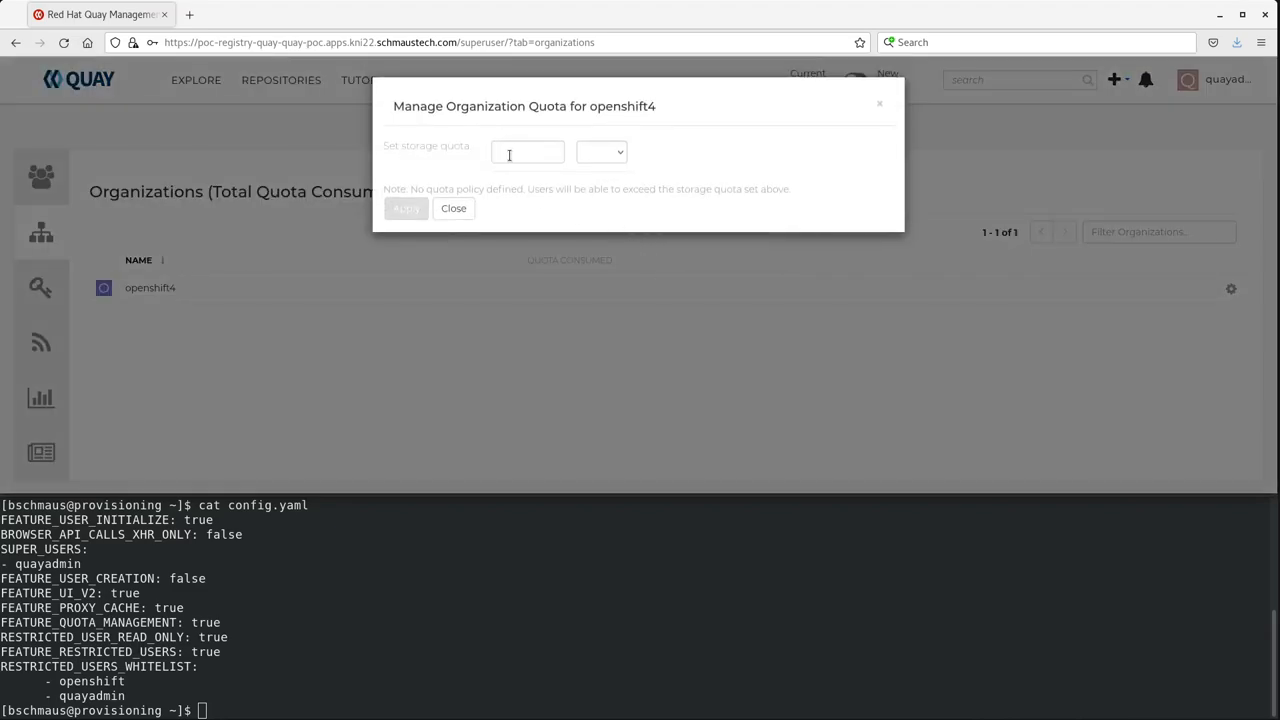
text(150)
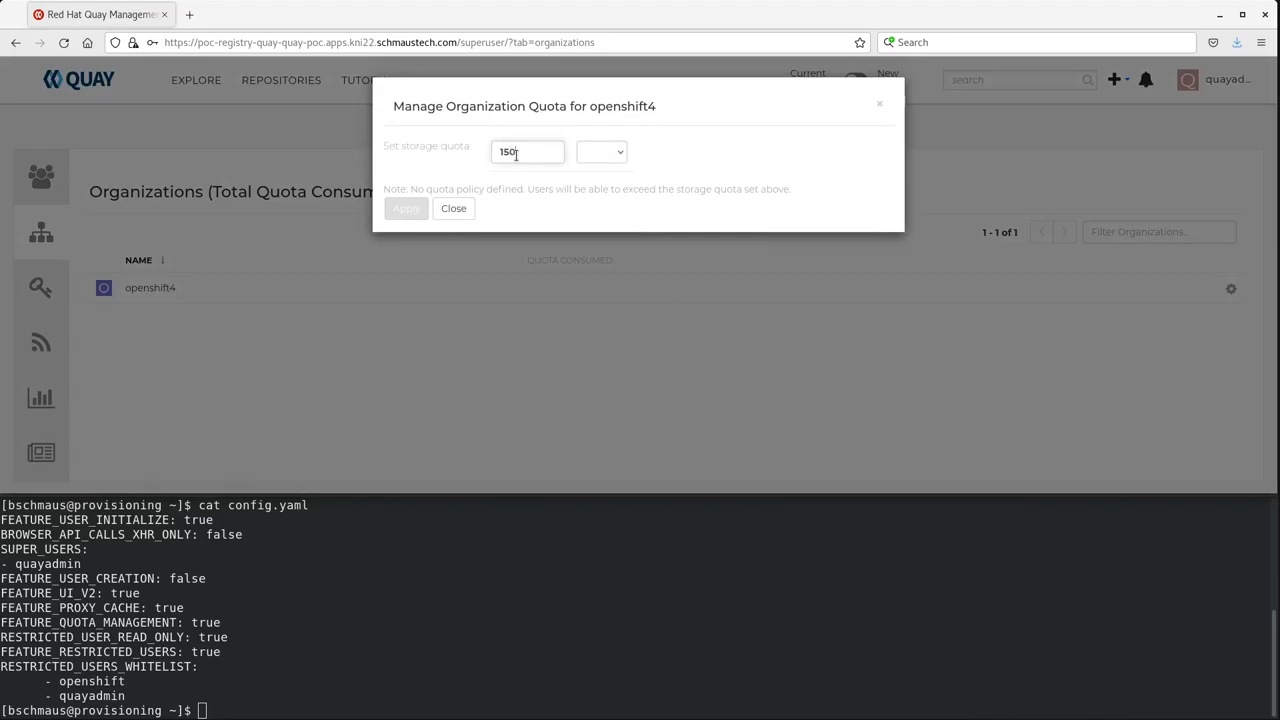
click(600, 152)
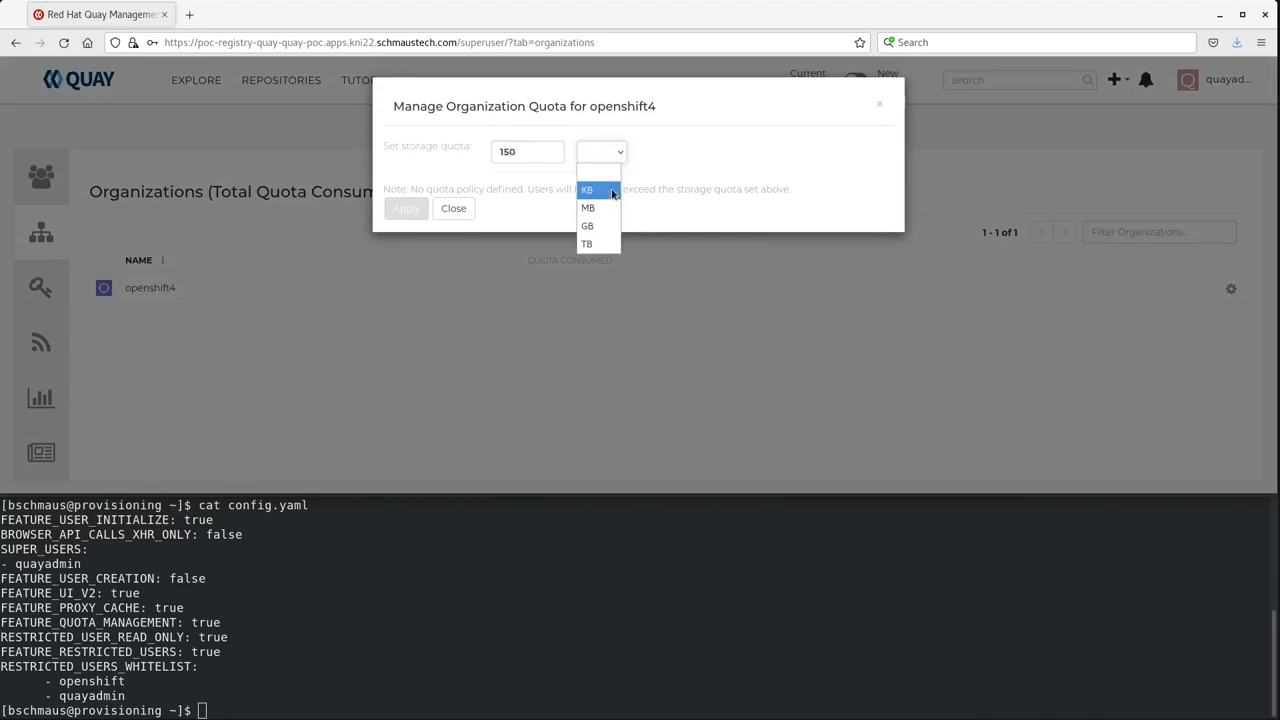
click(588, 206)
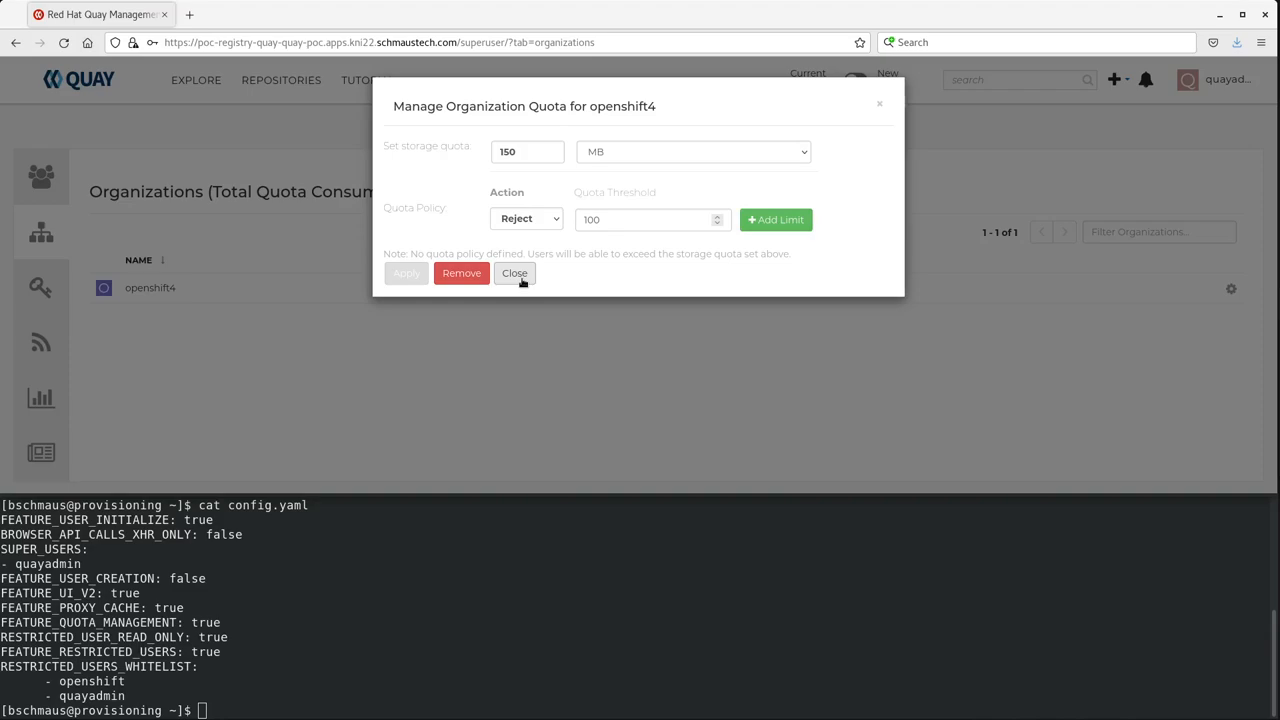
click(514, 272)
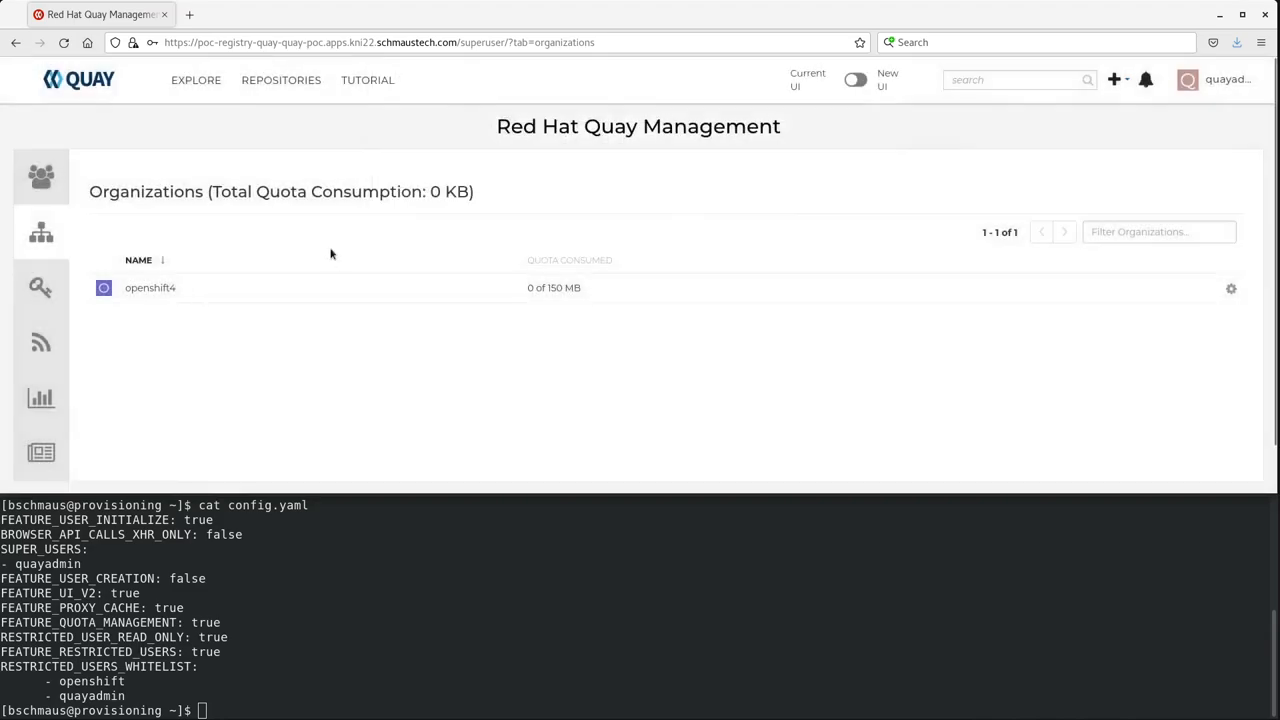
Return to Repositories and go to the openshift4 organization page at 0% of 150 MB
click(280, 80)
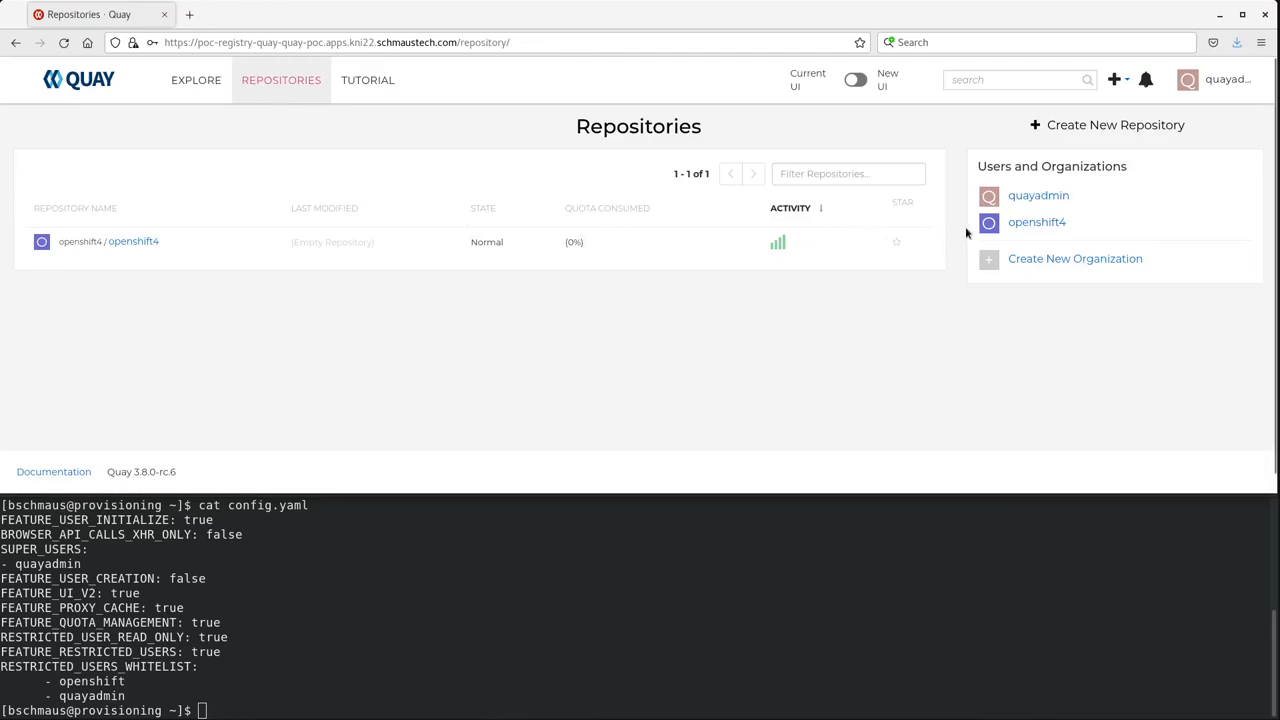
mouse_move(1028, 222)
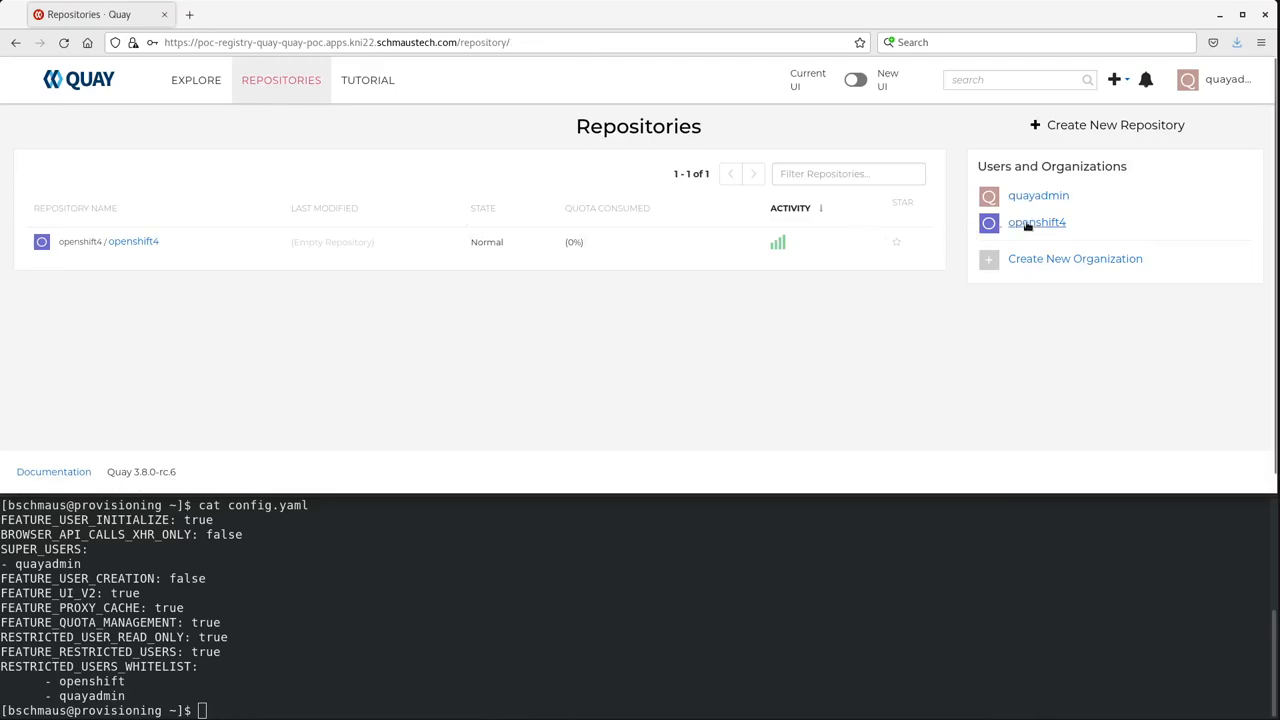
mouse_move(1026, 224)
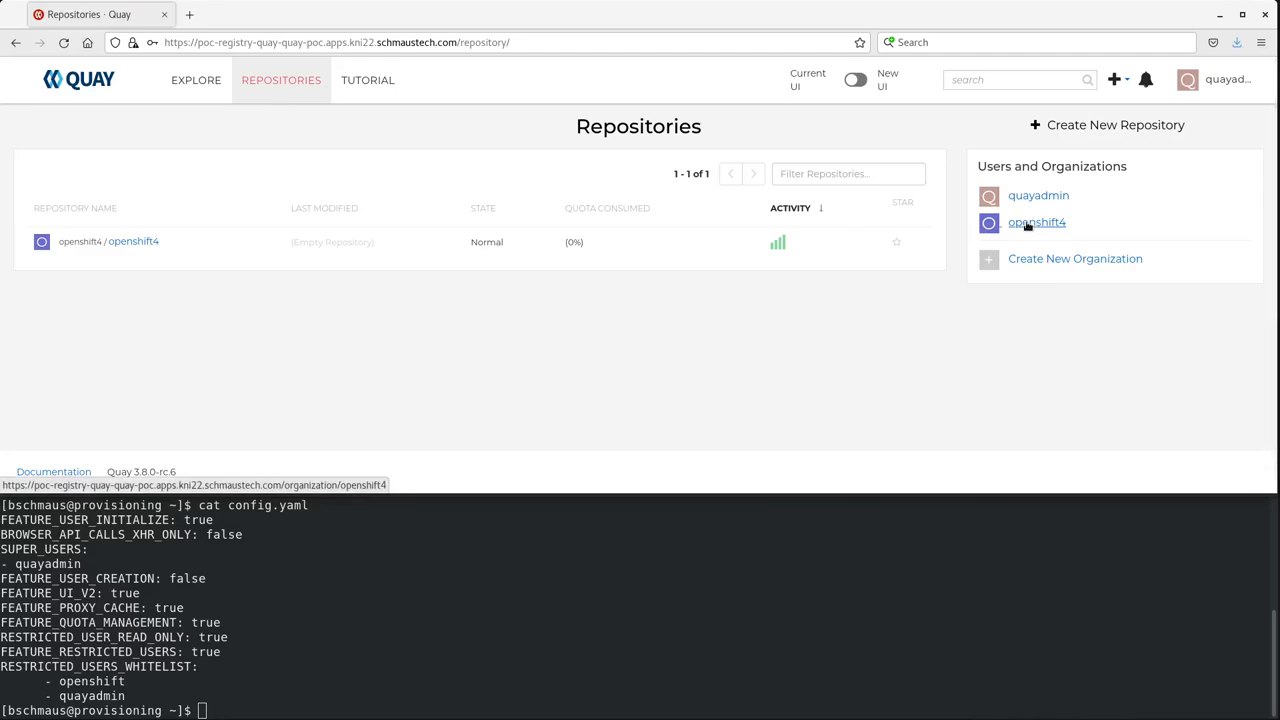
click(1034, 224)
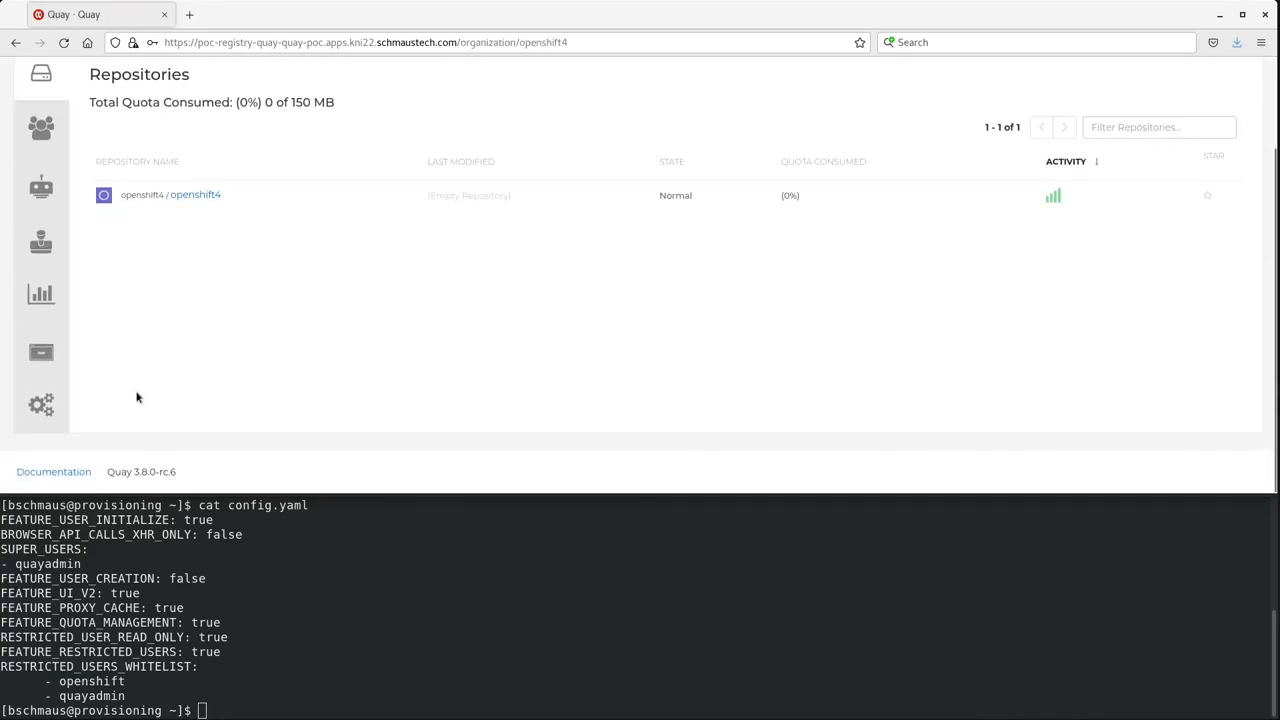
mouse_move(42, 406)
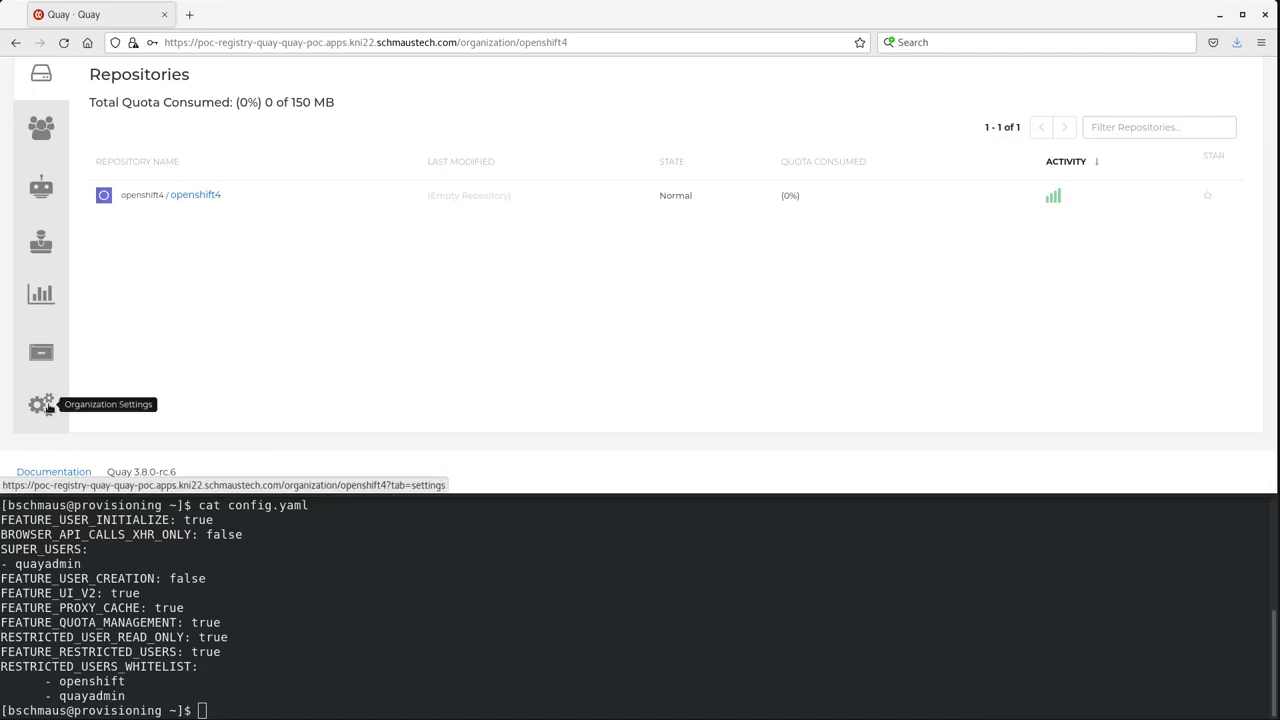
In Organization Settings, save a proxy cache for quay.io with 86400-second tag expiration
click(40, 404)
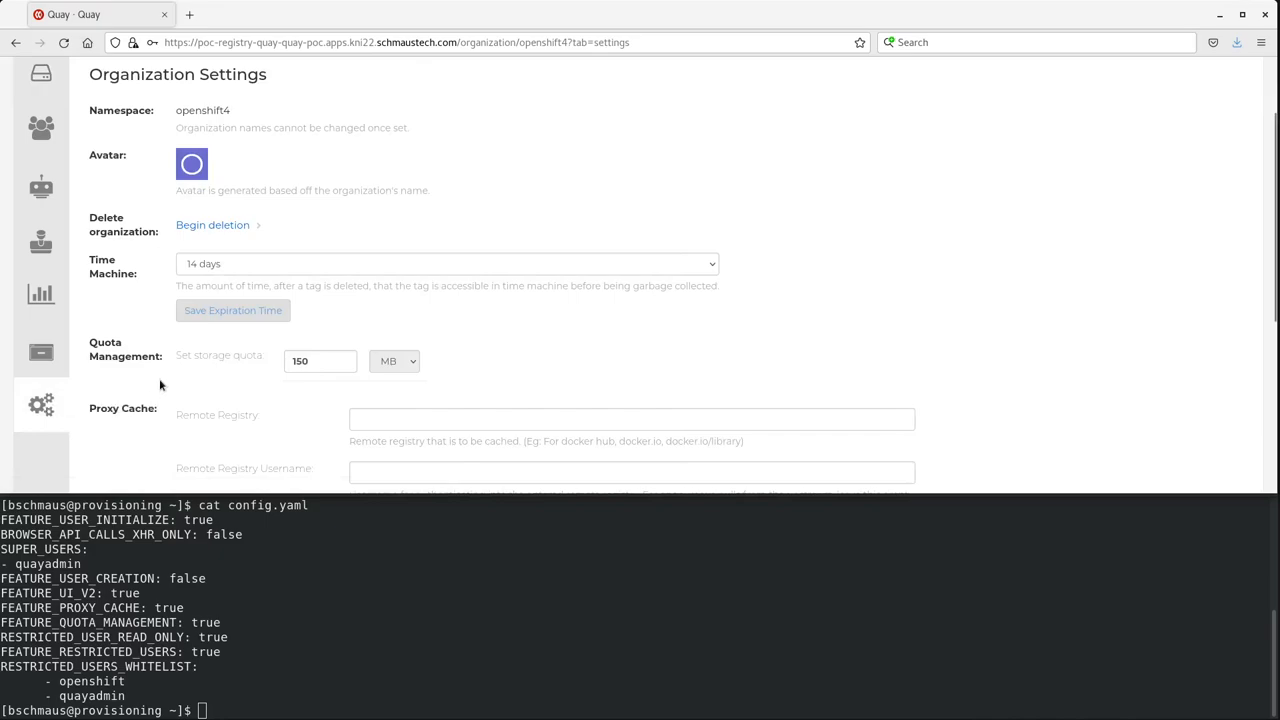
scroll(down, 3)
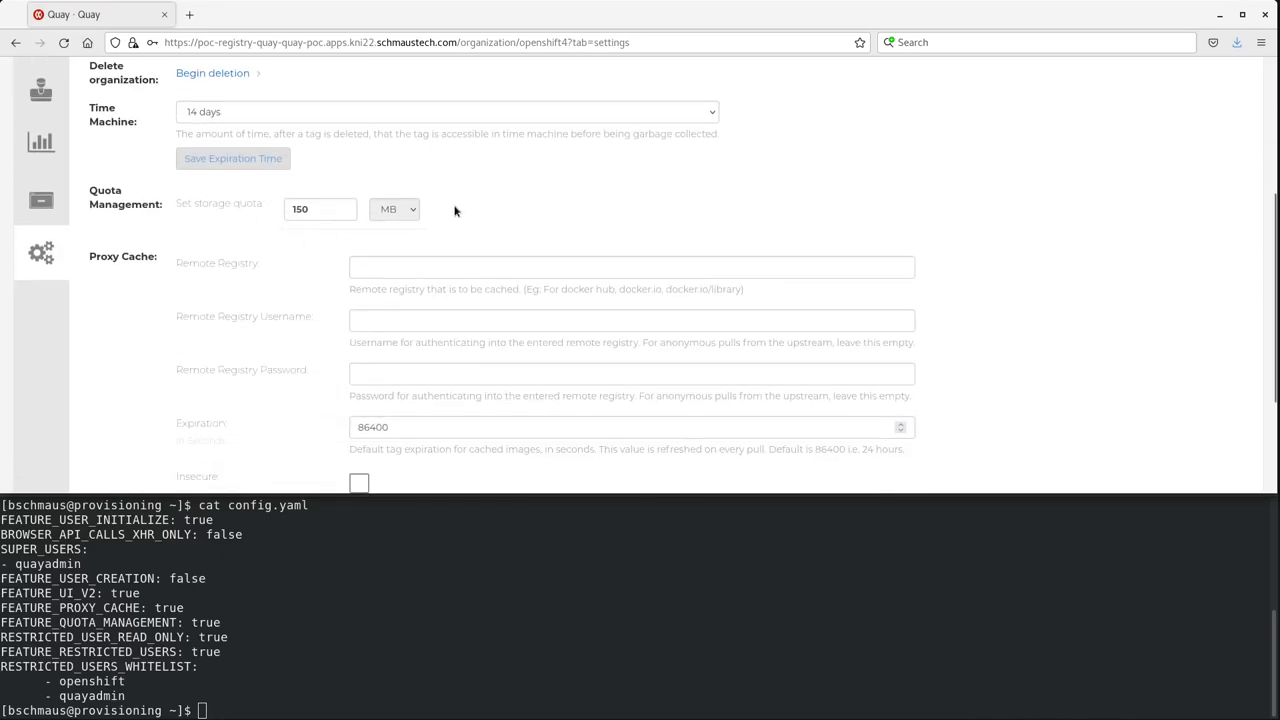
mouse_move(508, 240)
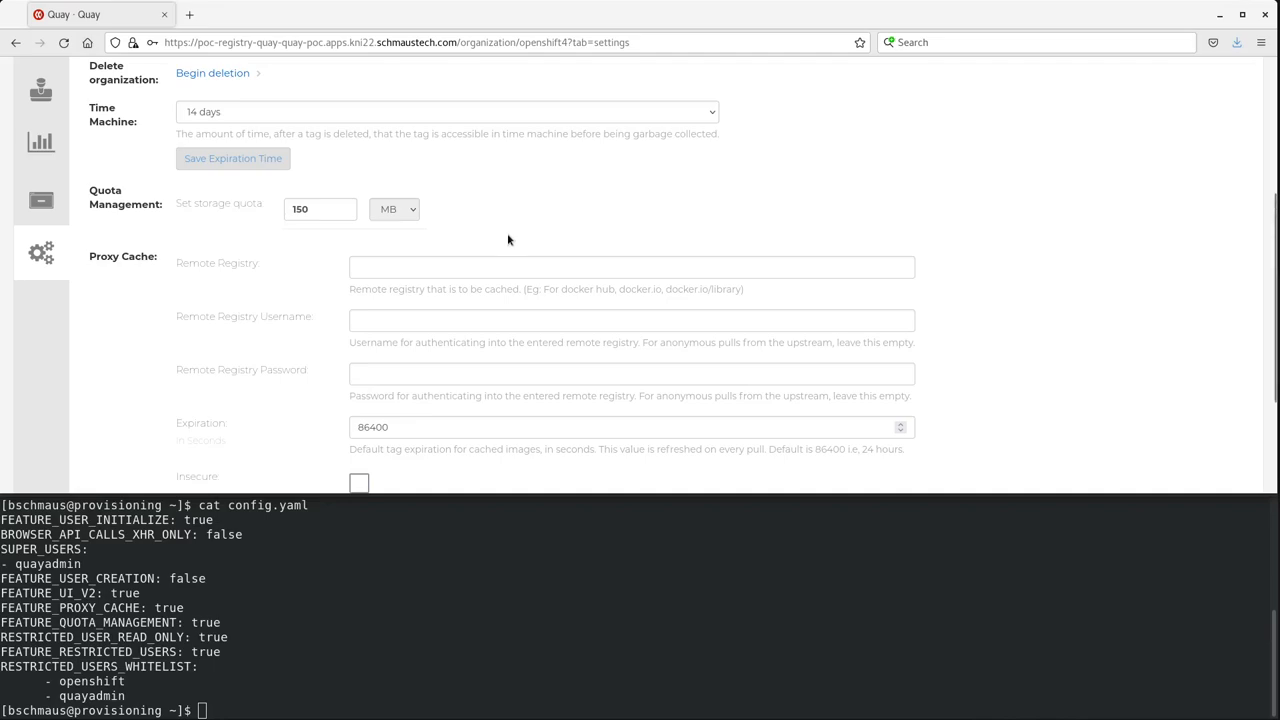
mouse_move(460, 272)
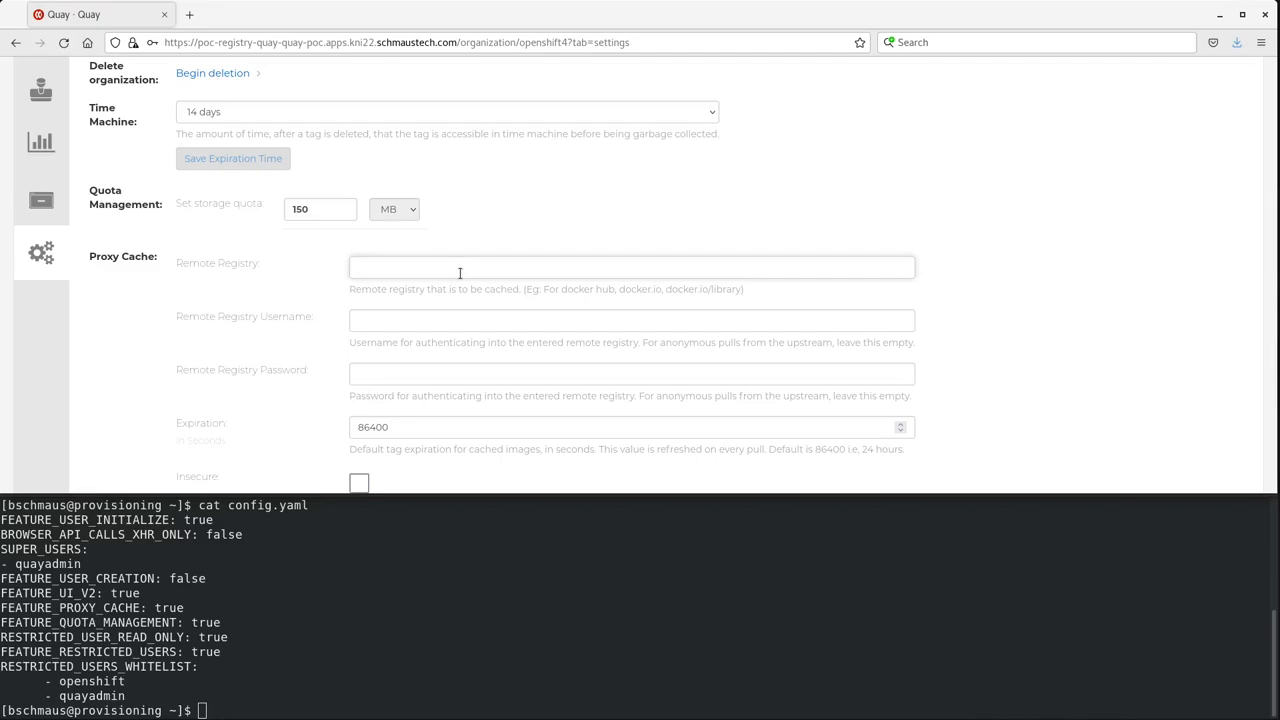
text(quay.io)
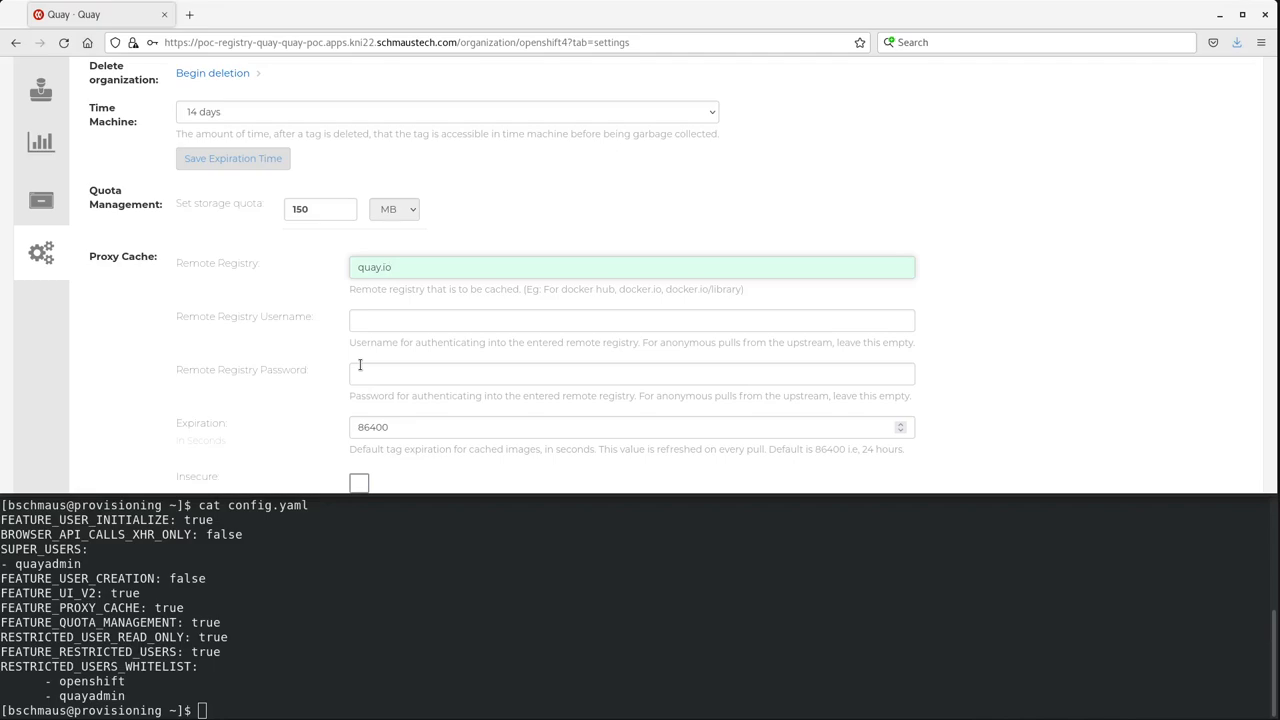
mouse_move(334, 374)
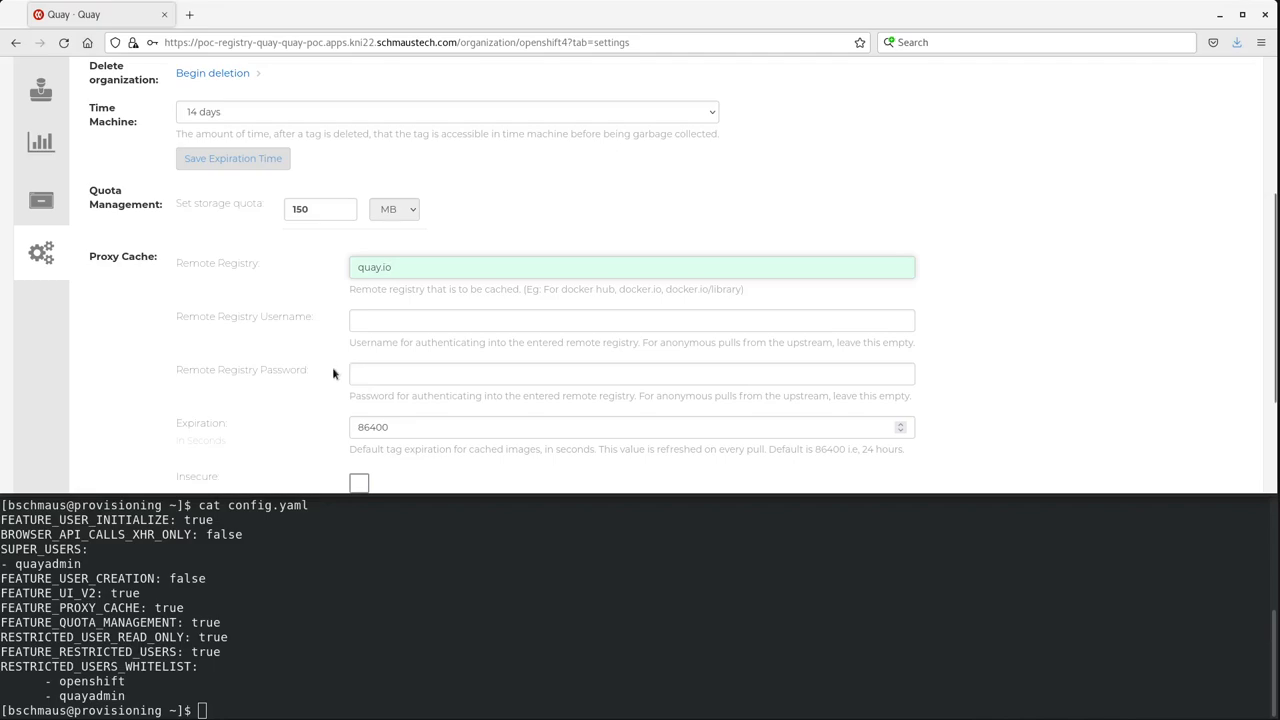
scroll(down, 3)
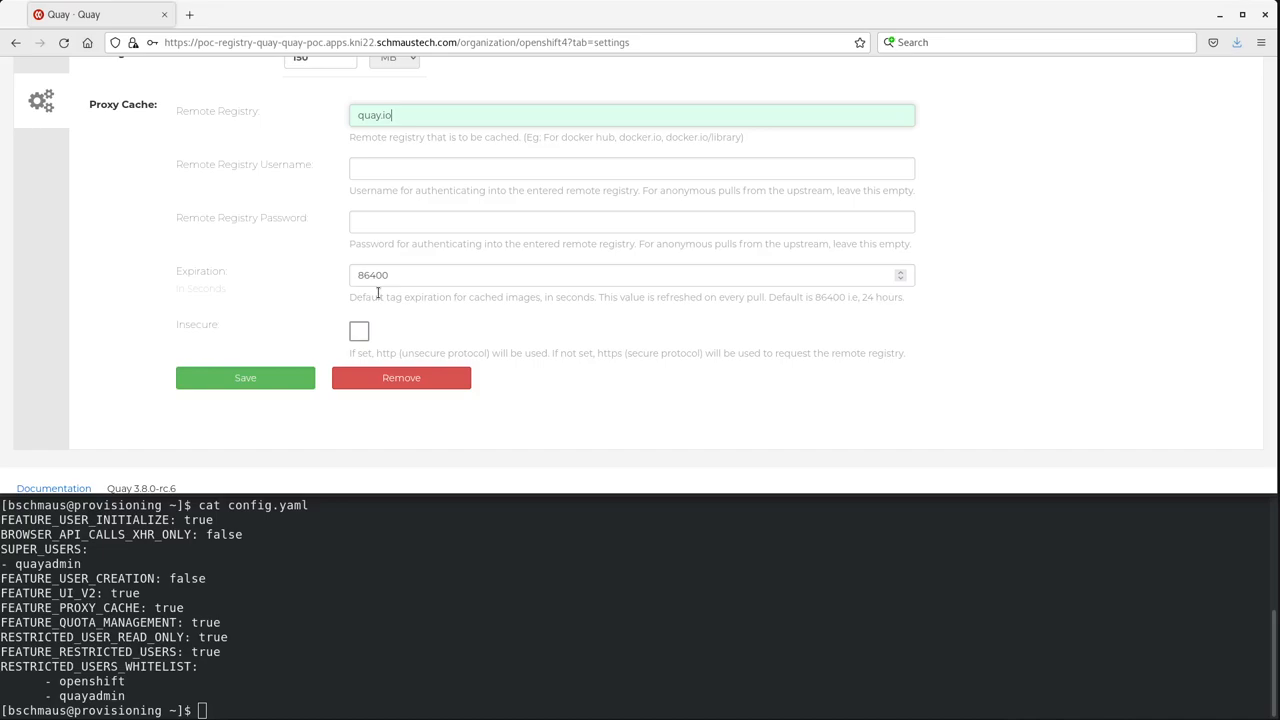
mouse_move(320, 326)
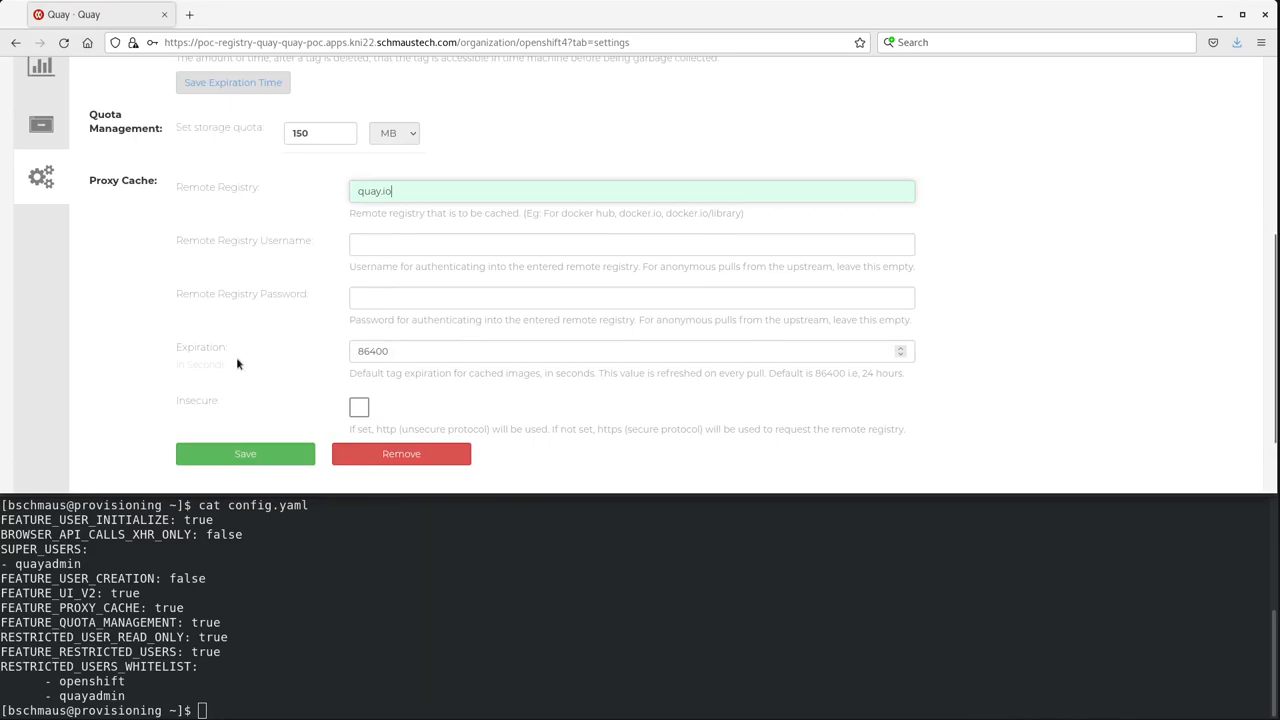
mouse_move(264, 362)
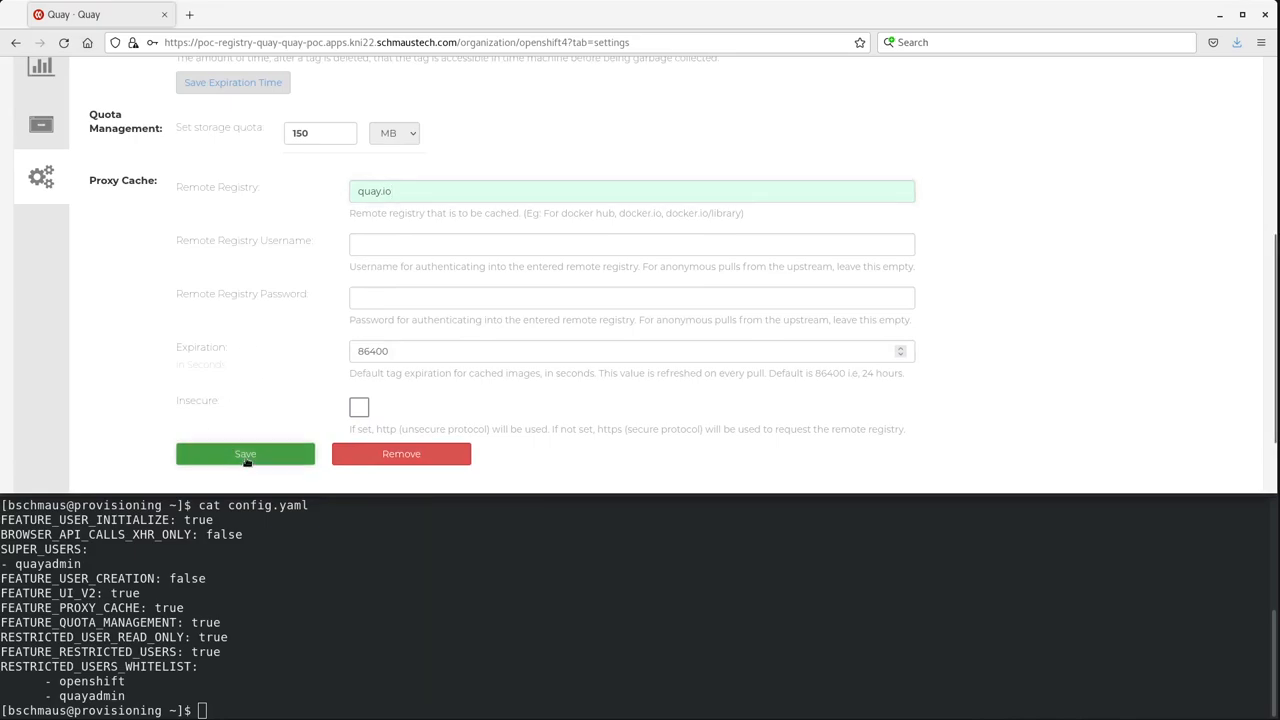
click(244, 454)
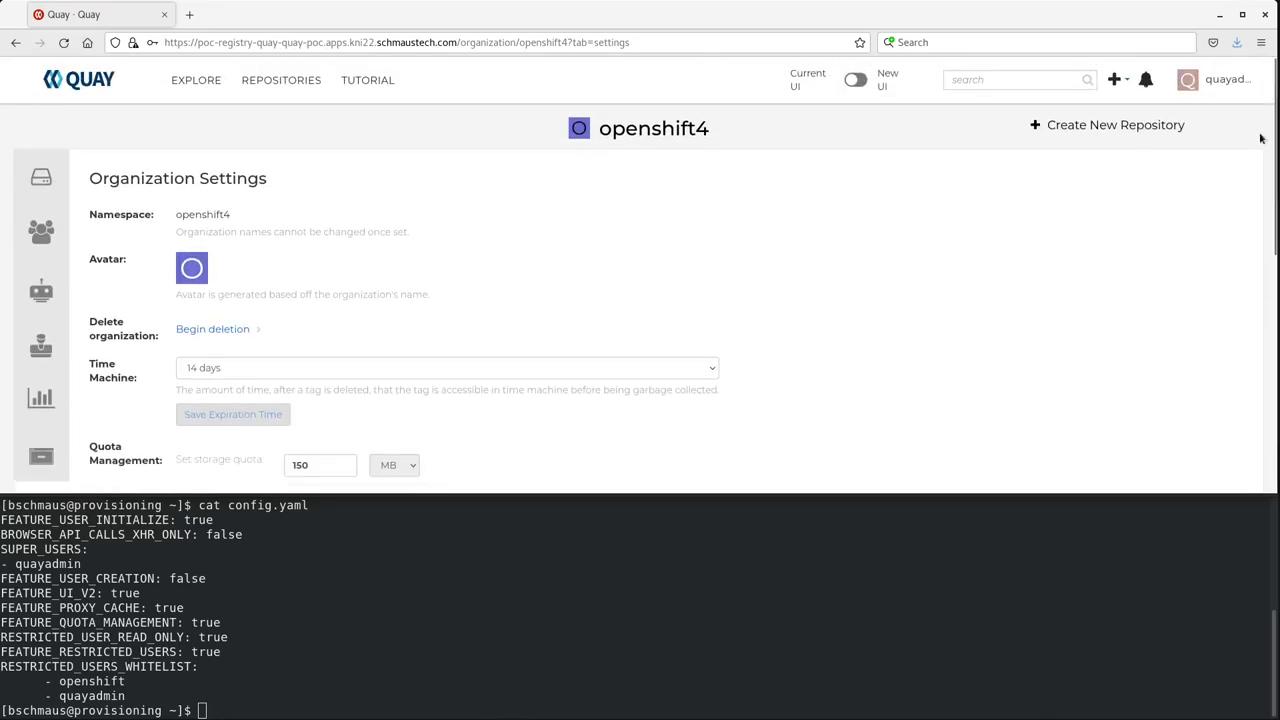
Sign out all admin sessions and sign back in as the openshift user
click(1186, 84)
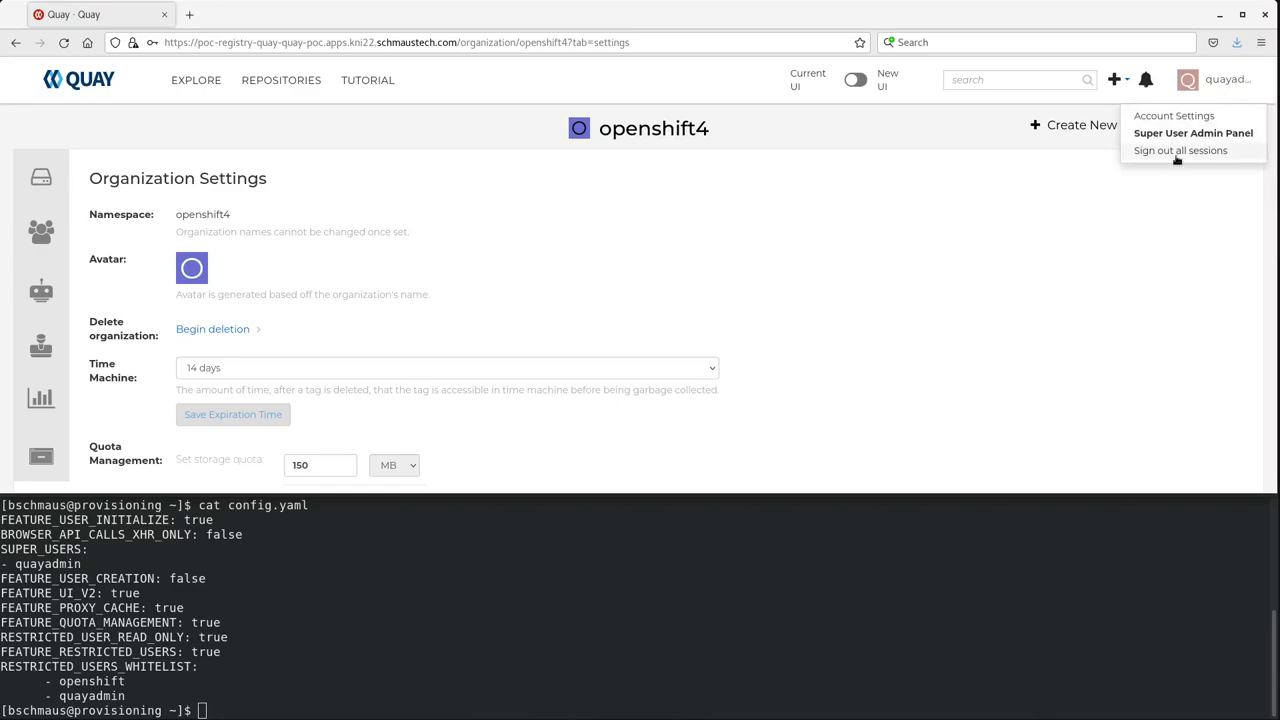
click(1168, 152)
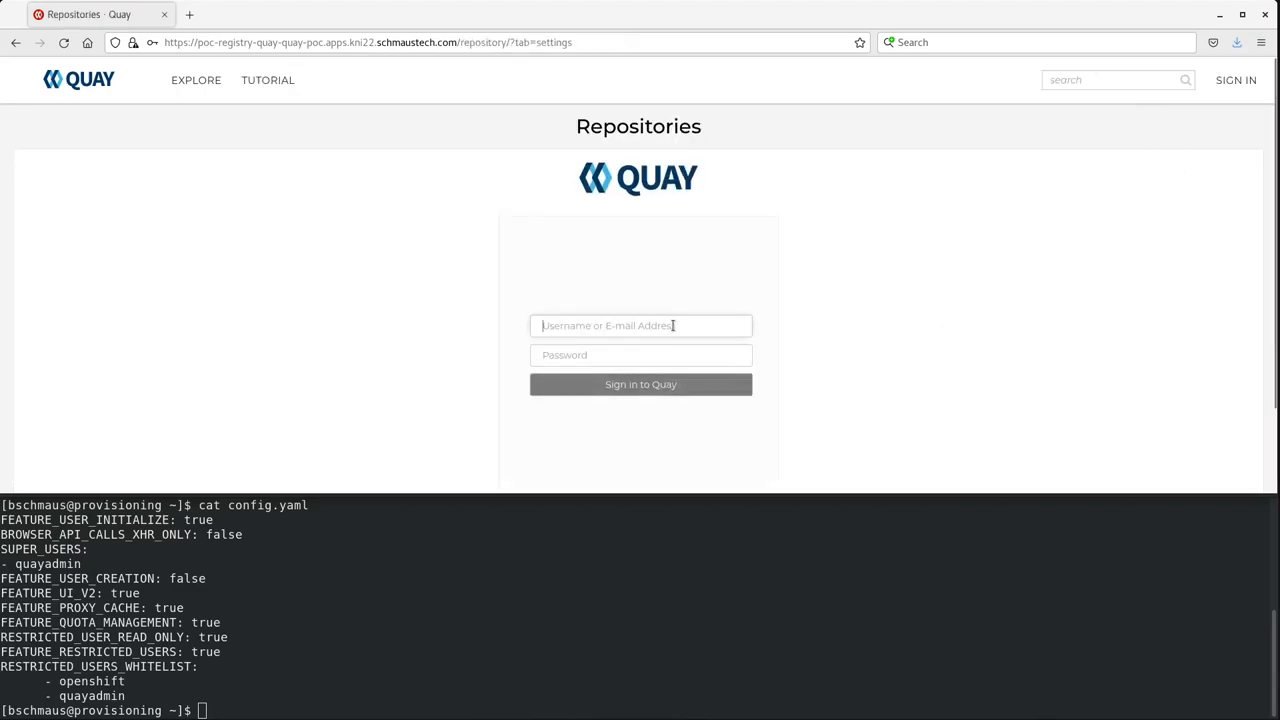
text(openshift)
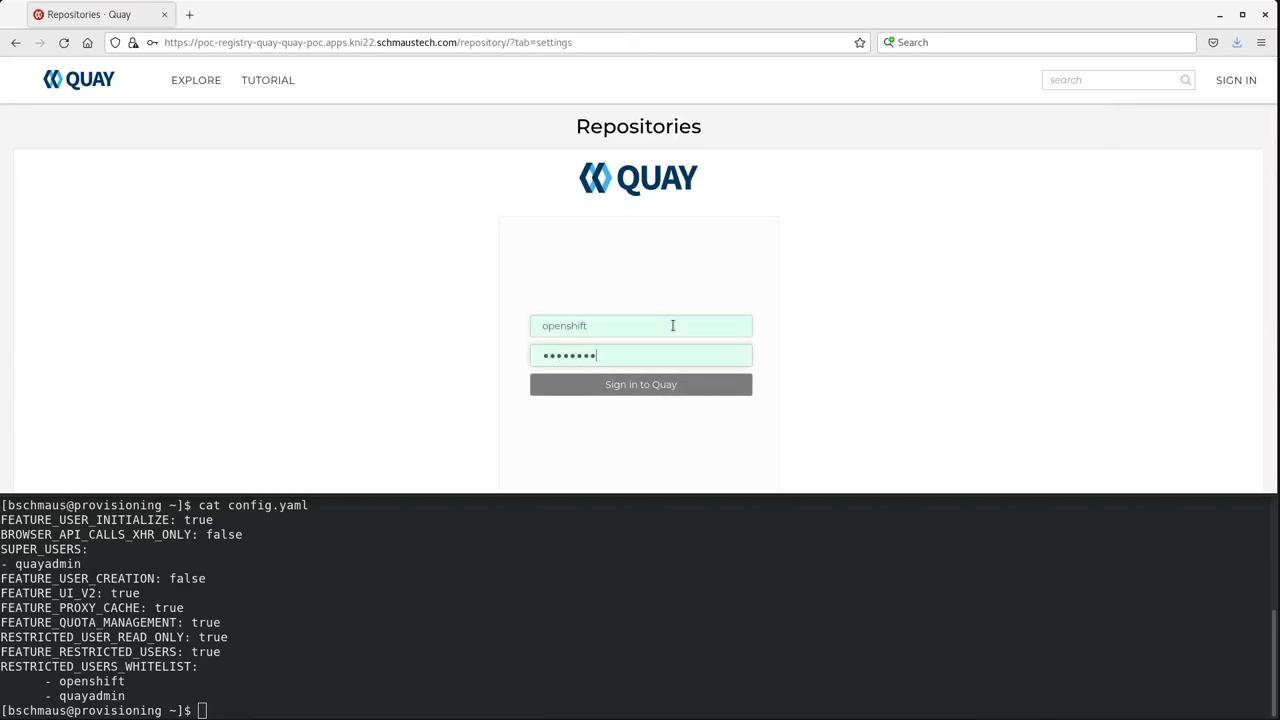
click(640, 384)
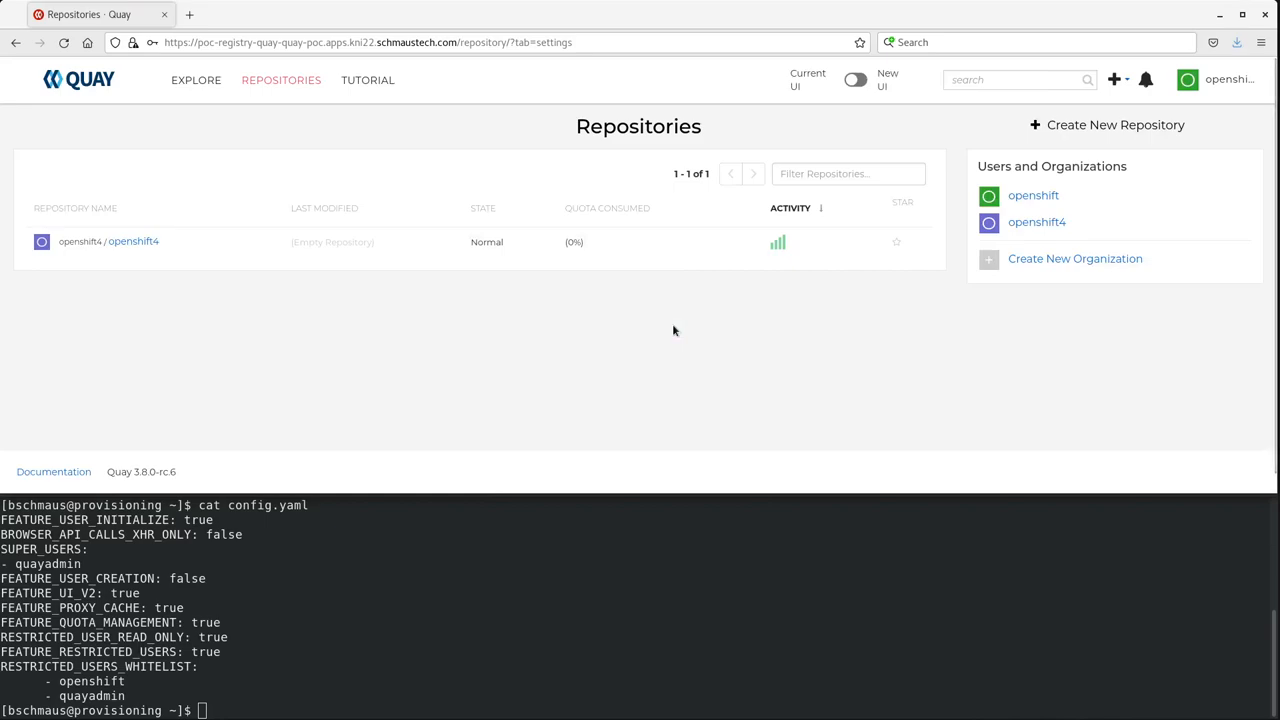
mouse_move(180, 352)
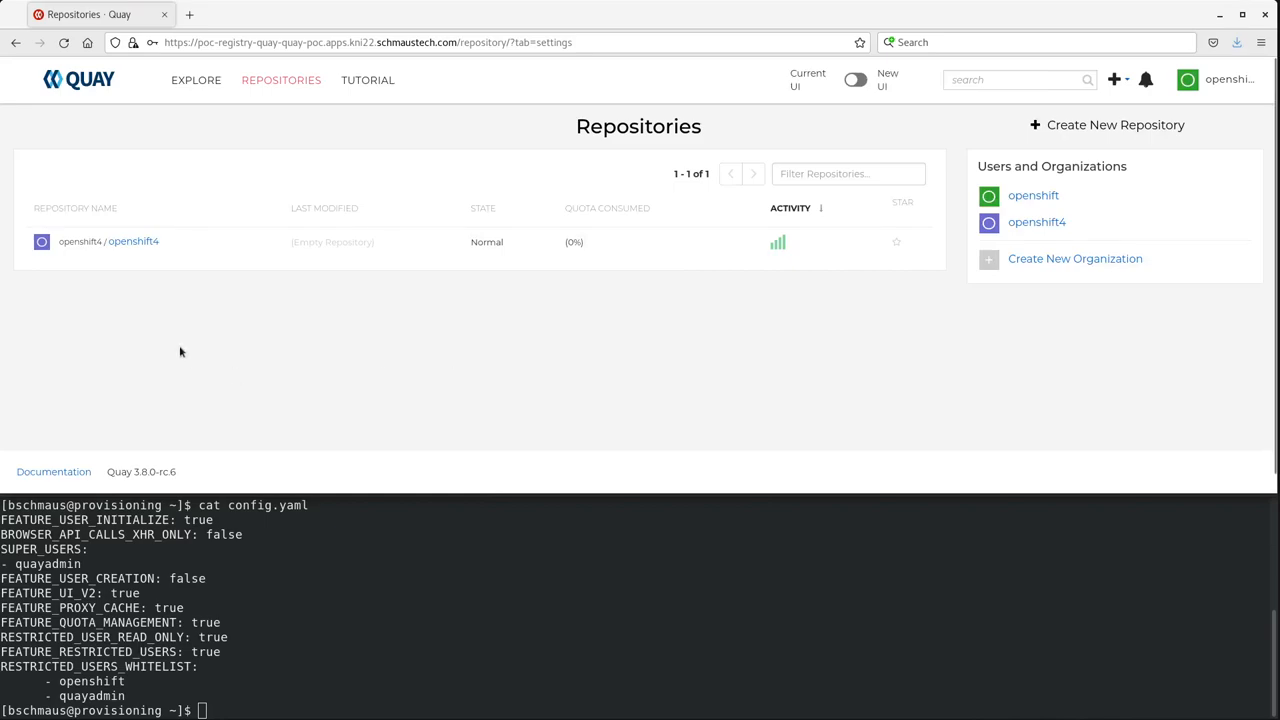
mouse_move(160, 272)
text(podman login poc-registry-quay-quay-poc.apps.kni22.schmaustech.com --tls-verify=false)
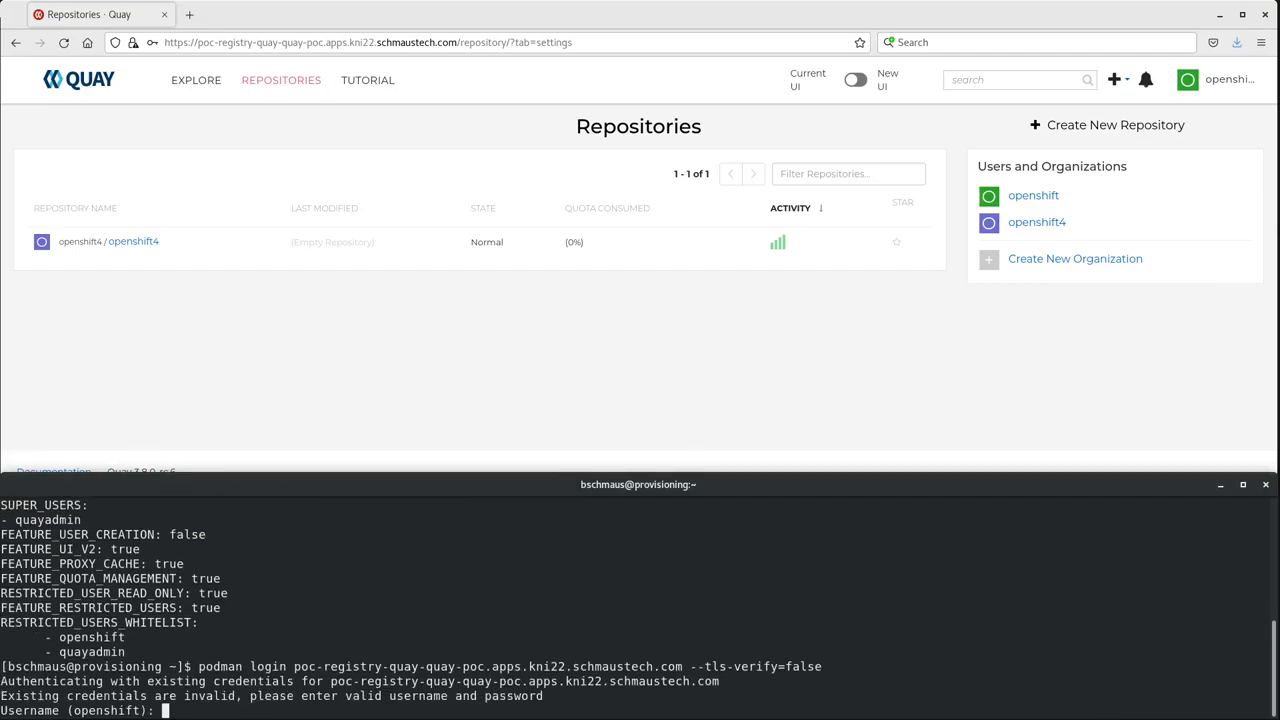
Log podman in as openshift and pull openshift4/projectquay/clair:4.2.3 with --tls-verify=false
text(open)
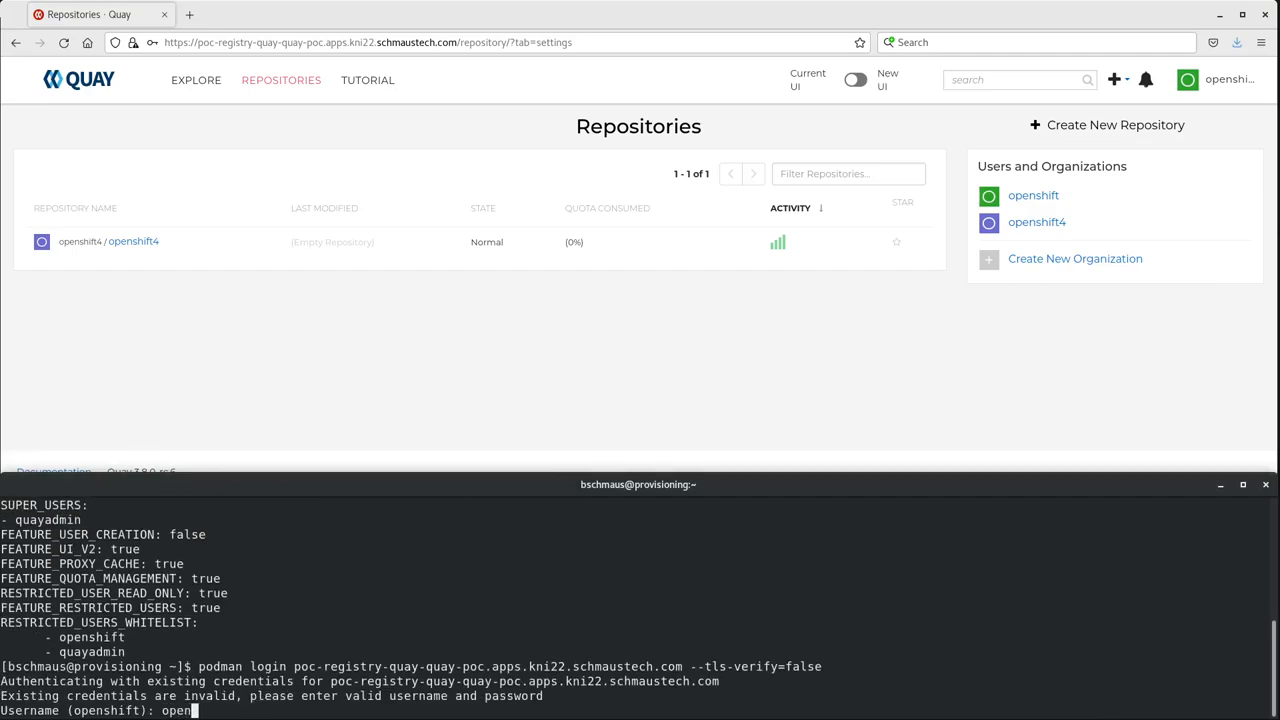
text(openshift)
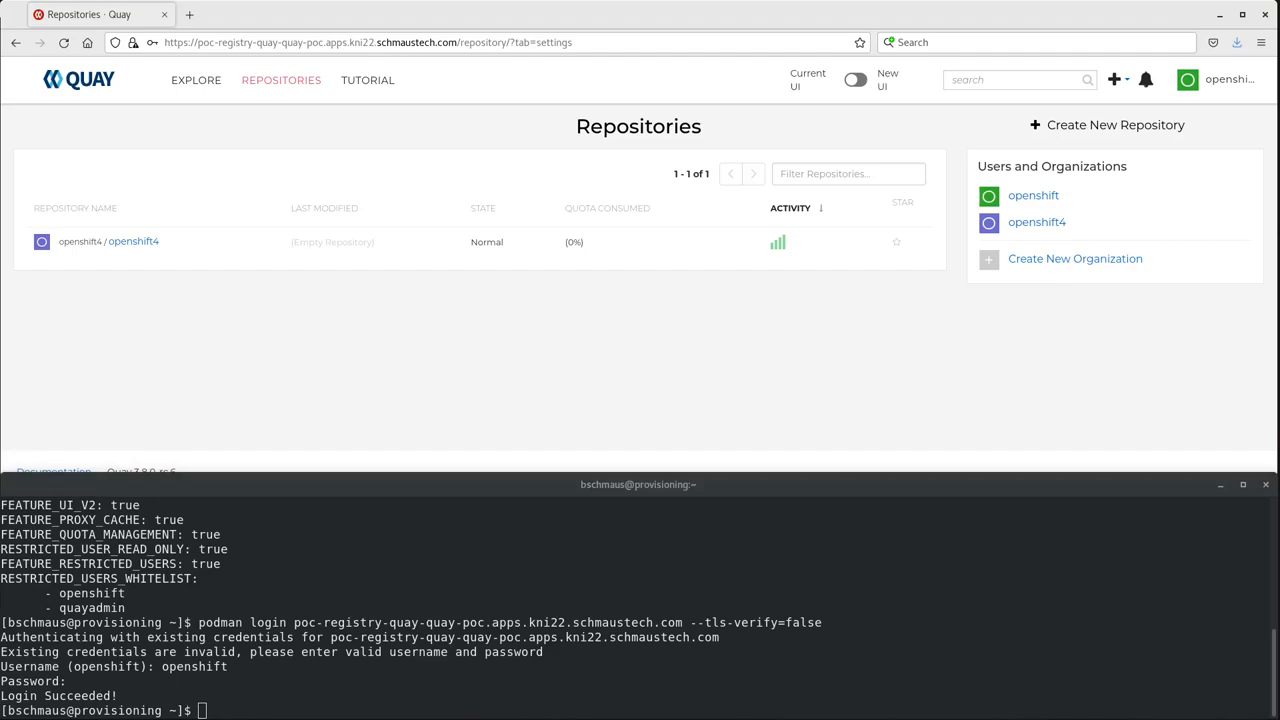
text(podman pull poc-registry-quay-quay-poc.apps.kni22.schmaustech.com/openshift4/projectquay/clair:4.2.3 --tls-verify=false)
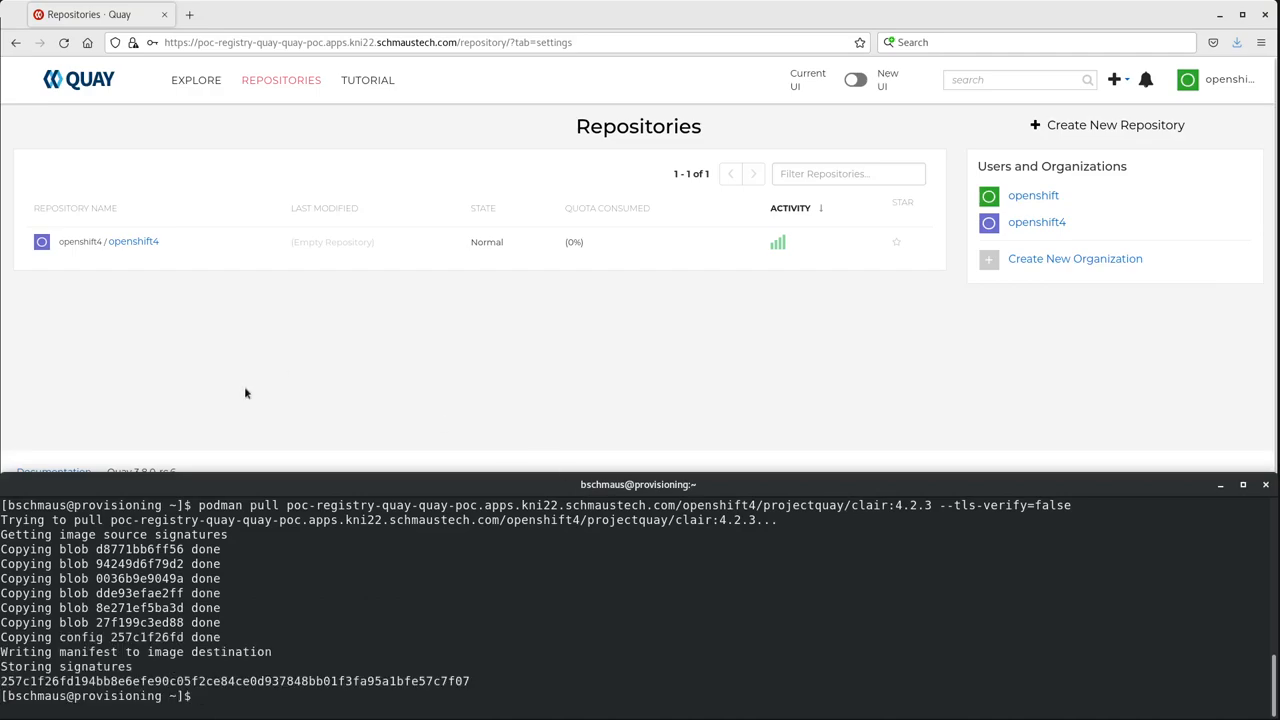
click(64, 44)
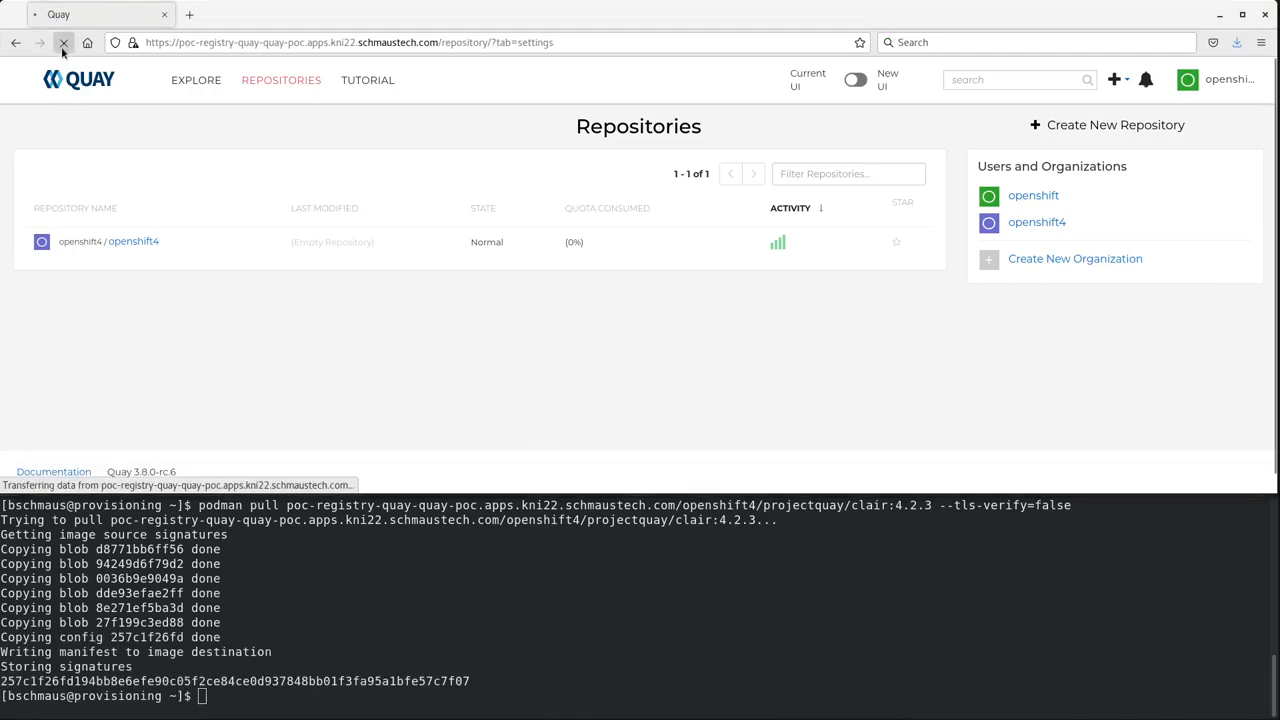
Reload Repositories to list openshift4/projectquay/clair at 69 MB (46%) of quota
click(64, 42)
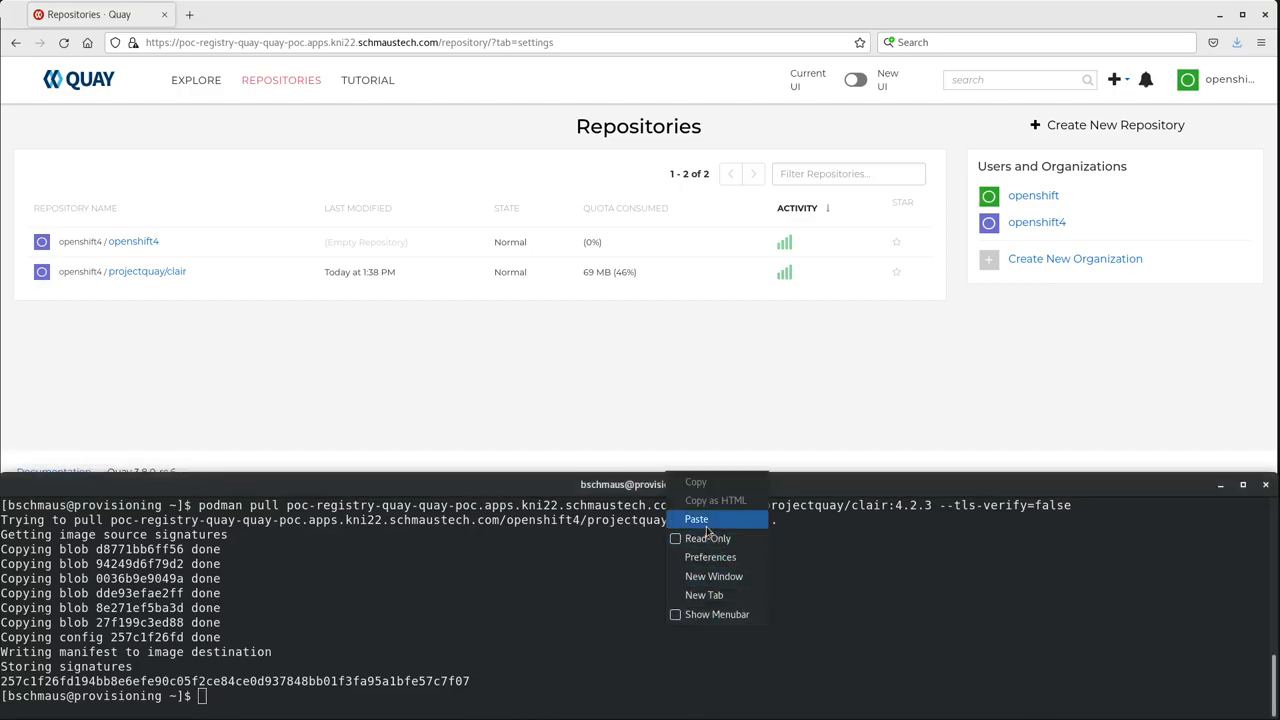
Paste and run the podman pull for clair:4.1.5 through the openshift4 proxy cache
click(696, 520)
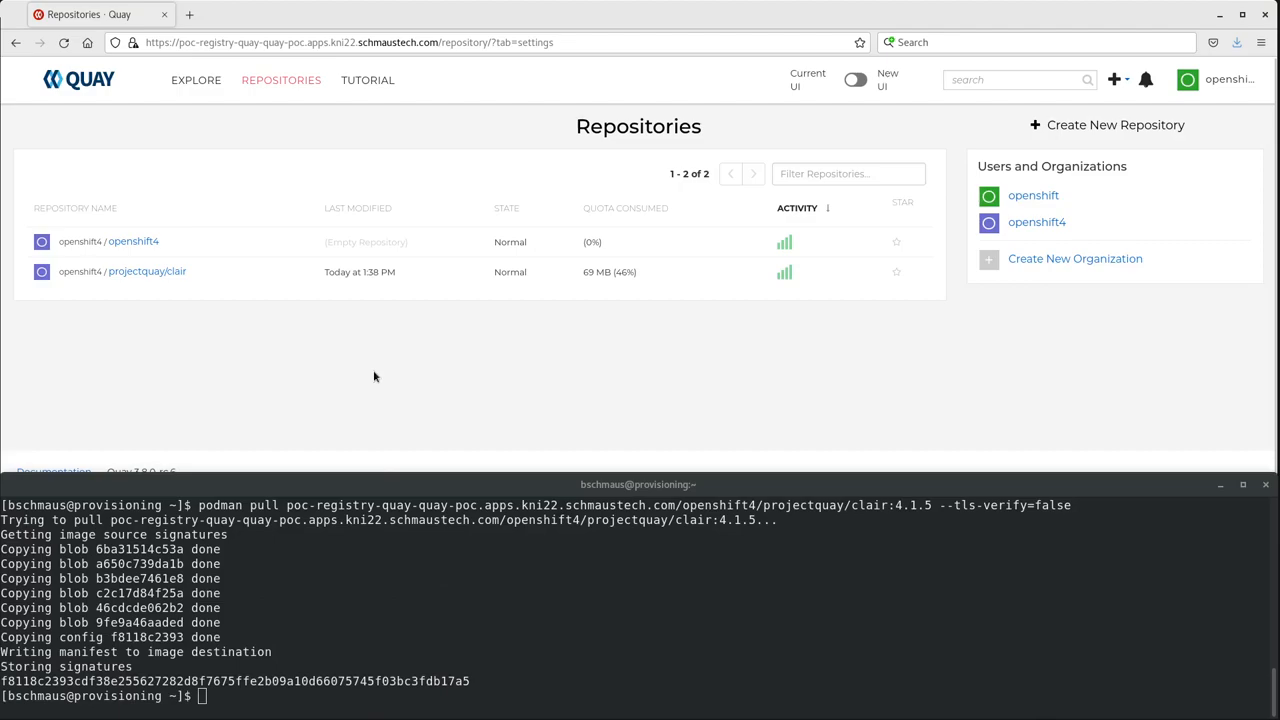
Reload Repositories to 138 MB (92%), then view clair's tags 4.1.5 and 4.2.3
click(62, 46)
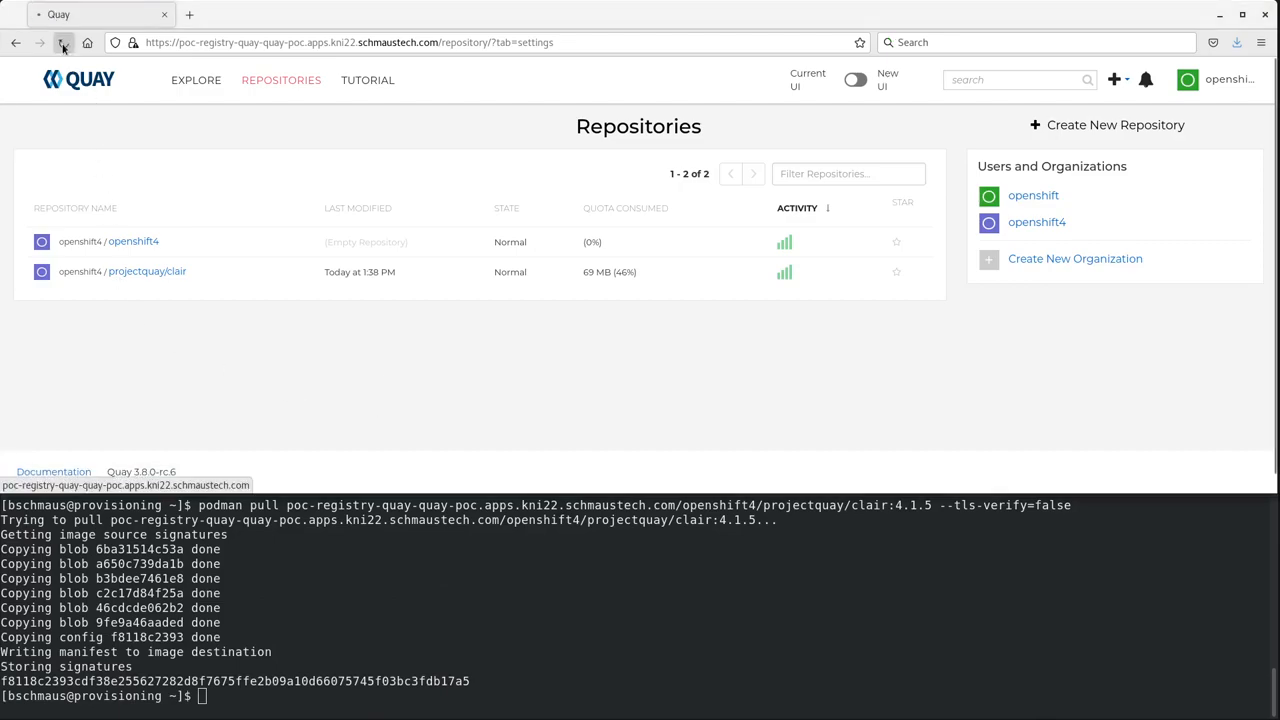
click(64, 44)
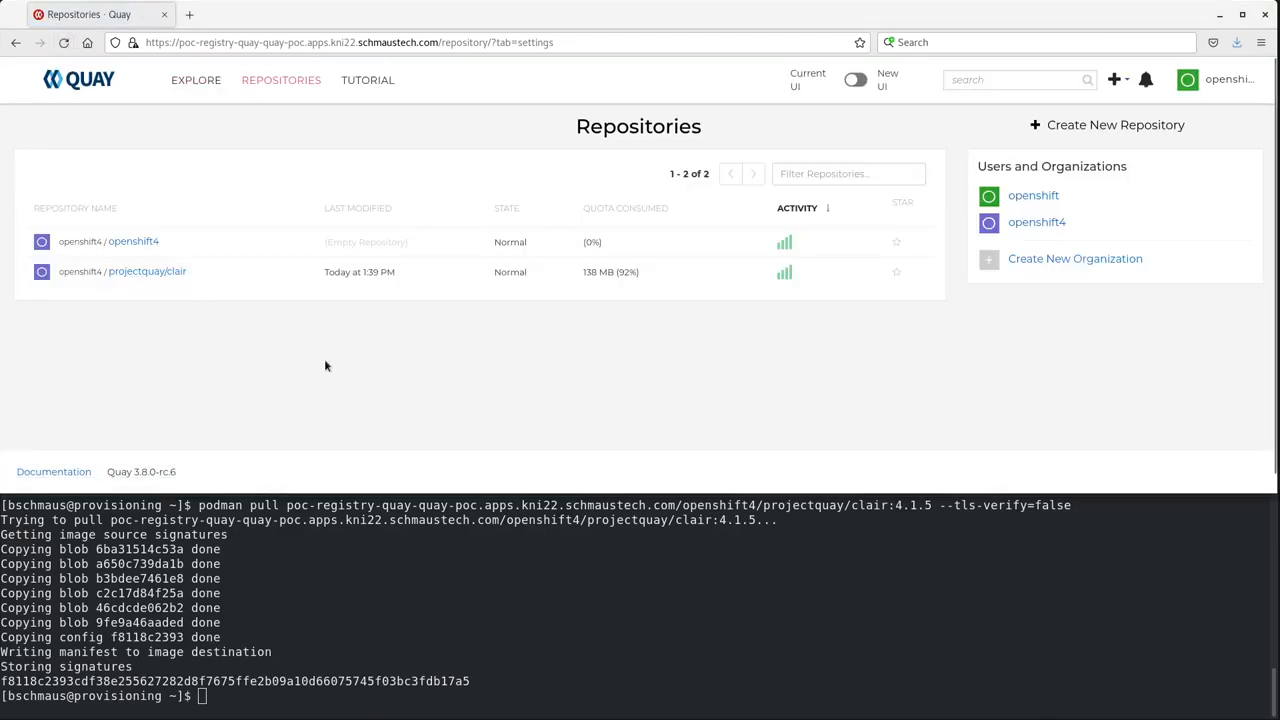
mouse_move(624, 316)
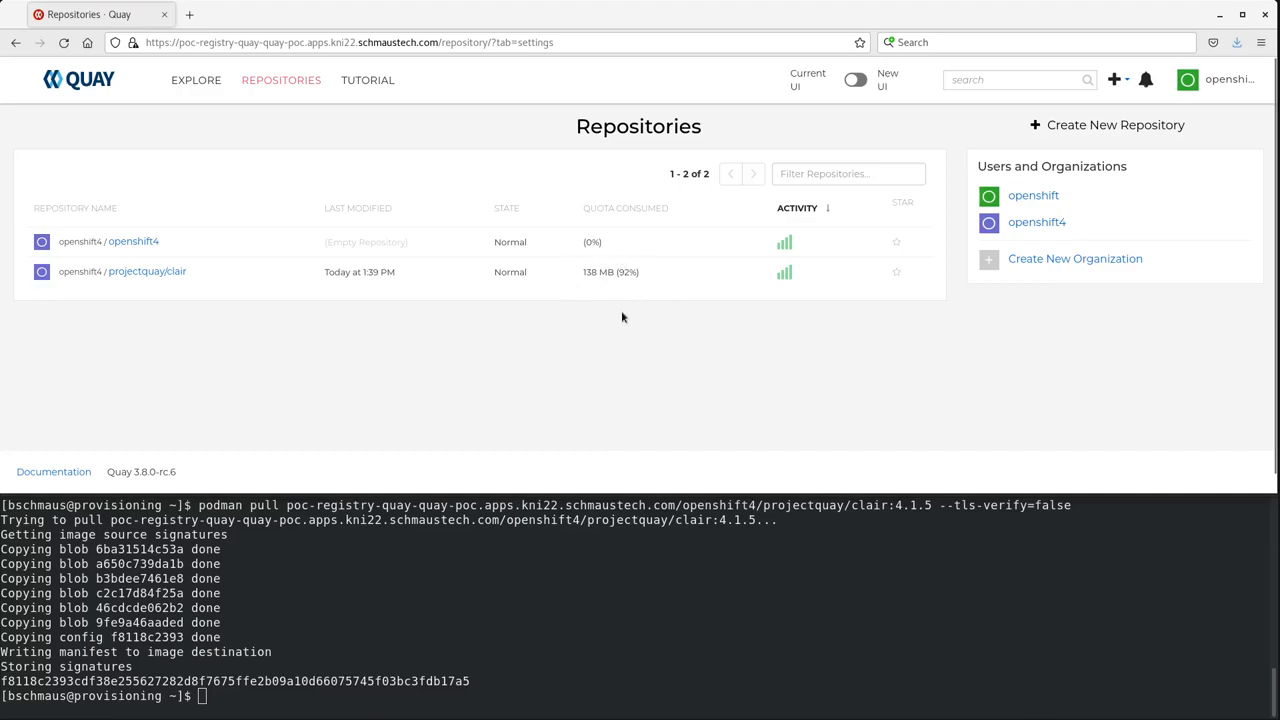
mouse_move(164, 280)
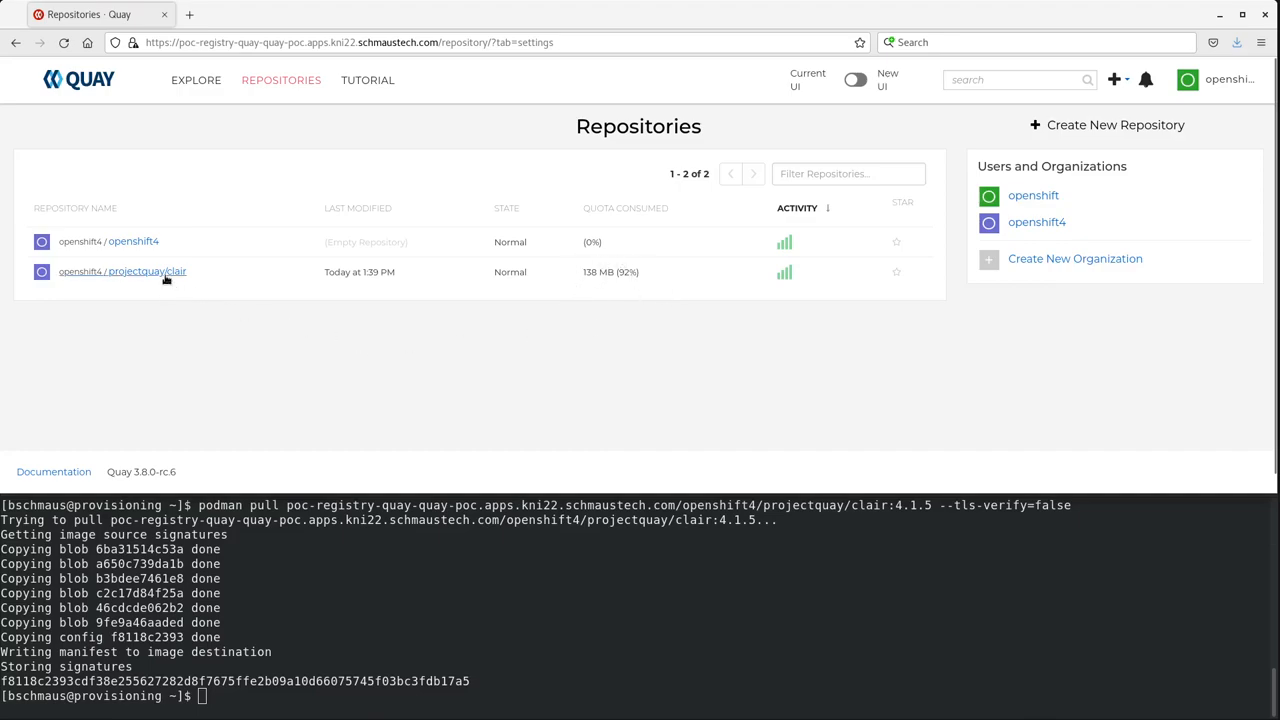
mouse_move(164, 276)
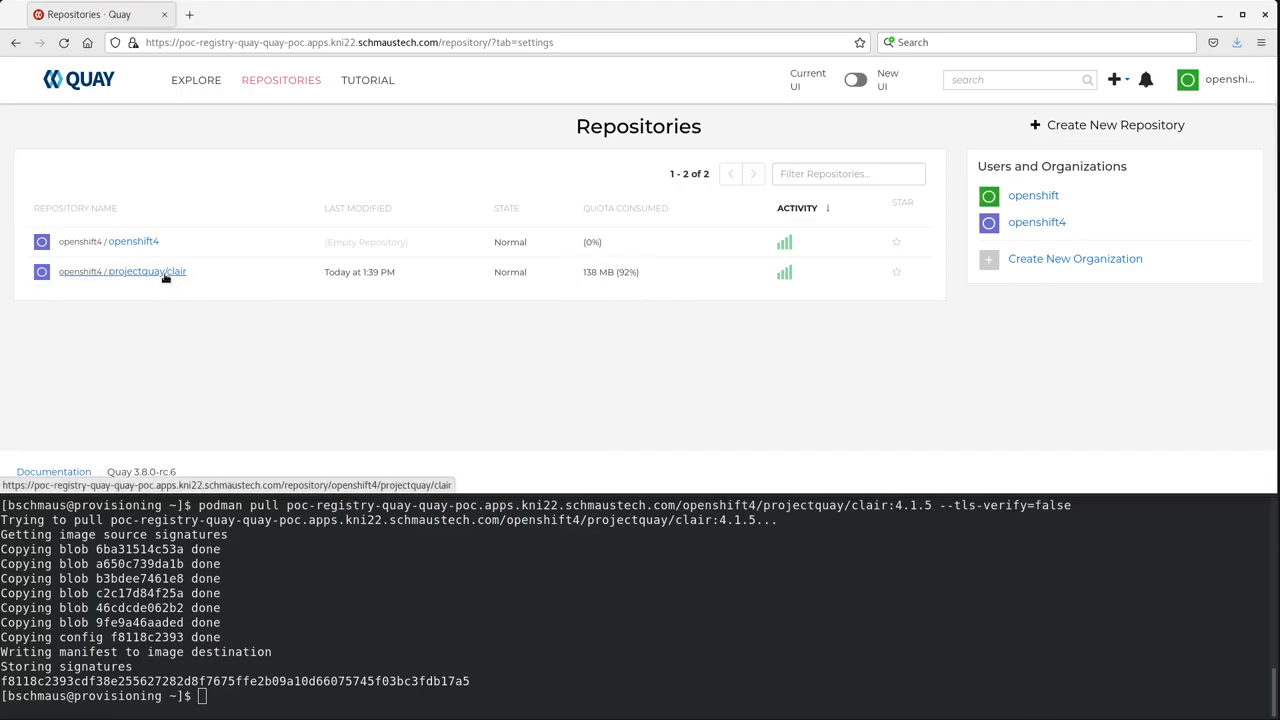
click(140, 272)
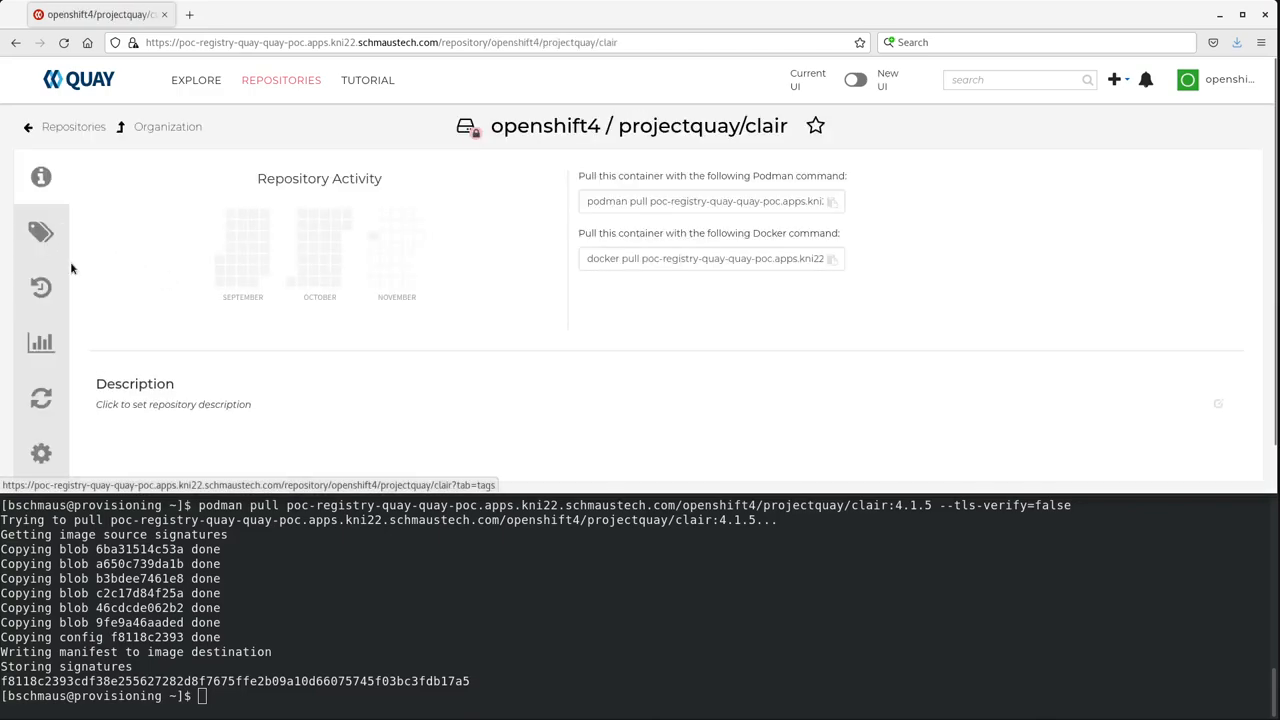
click(40, 232)
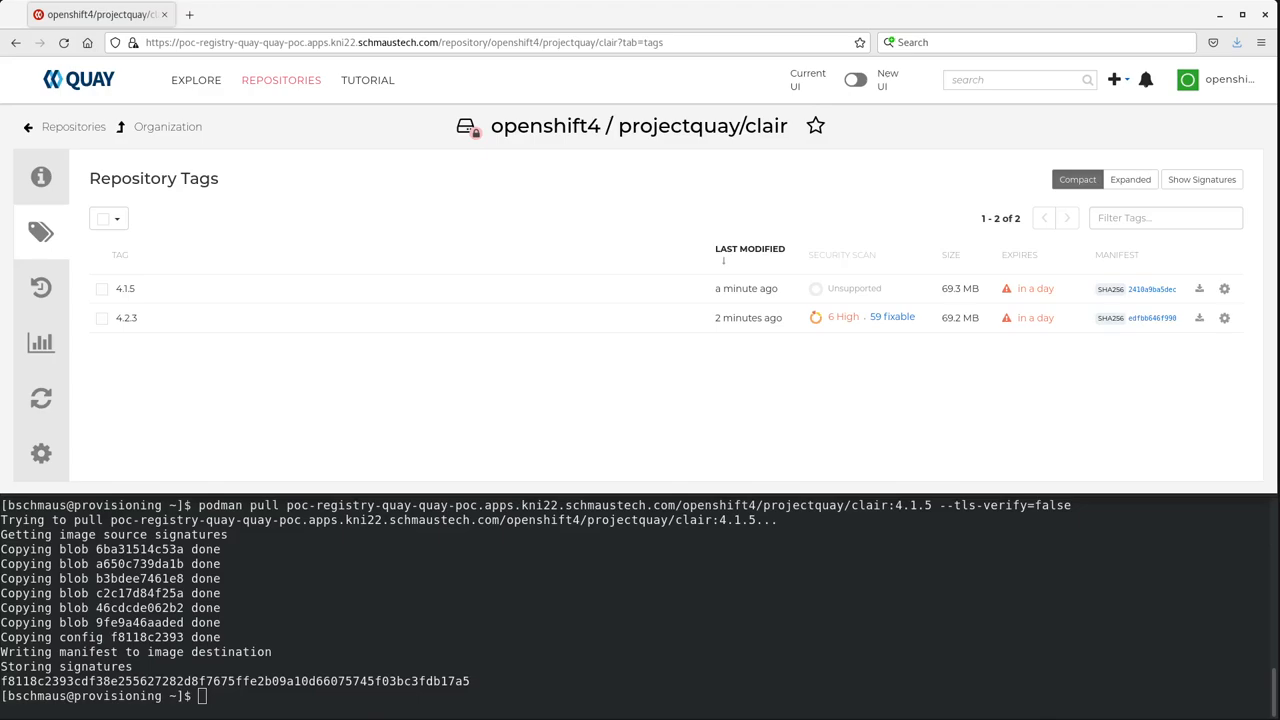
mouse_move(170, 130)
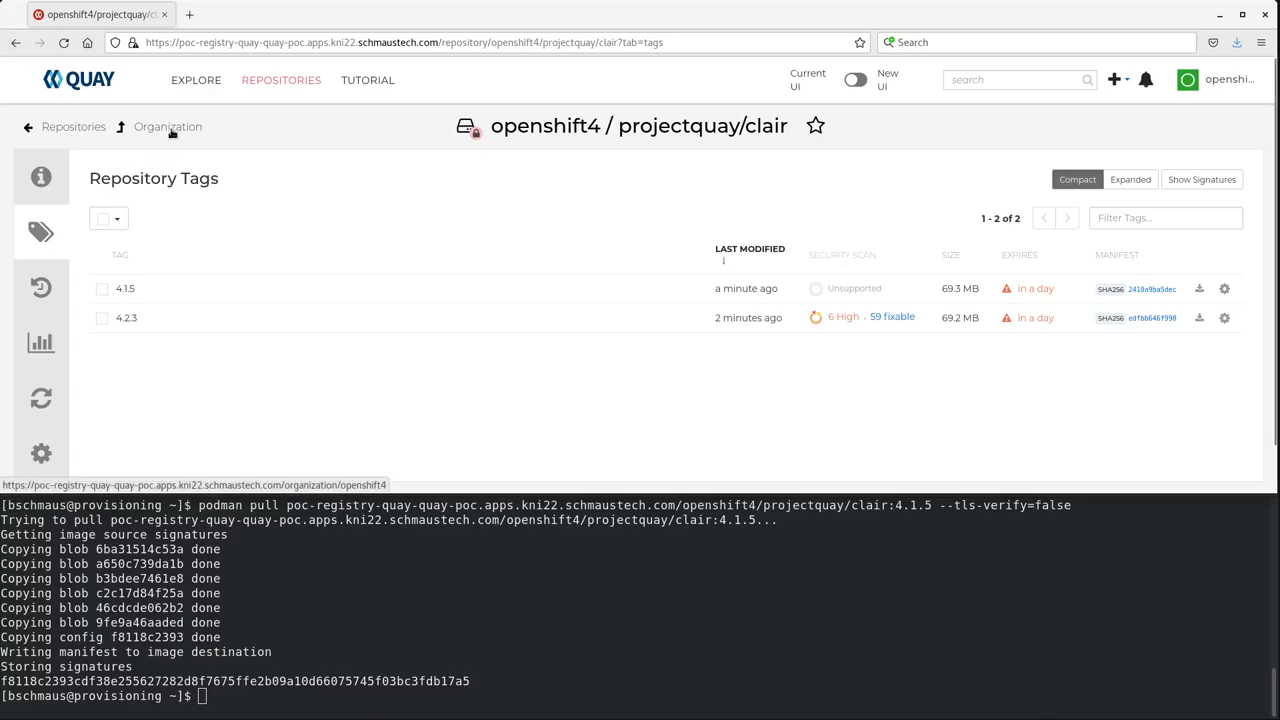
Return to the openshift4 overview and podman pull projectquay/clair:4.1.4 through the proxy cache with --tls-verify=false
click(168, 126)
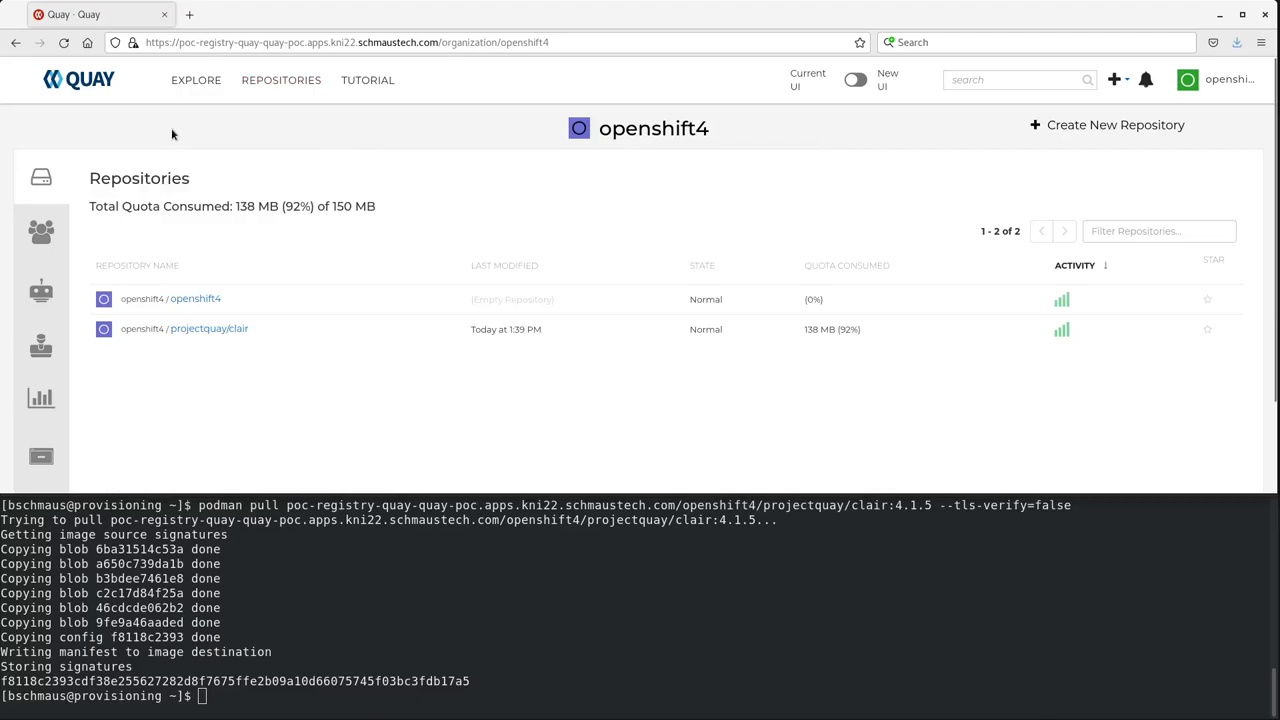
mouse_move(782, 370)
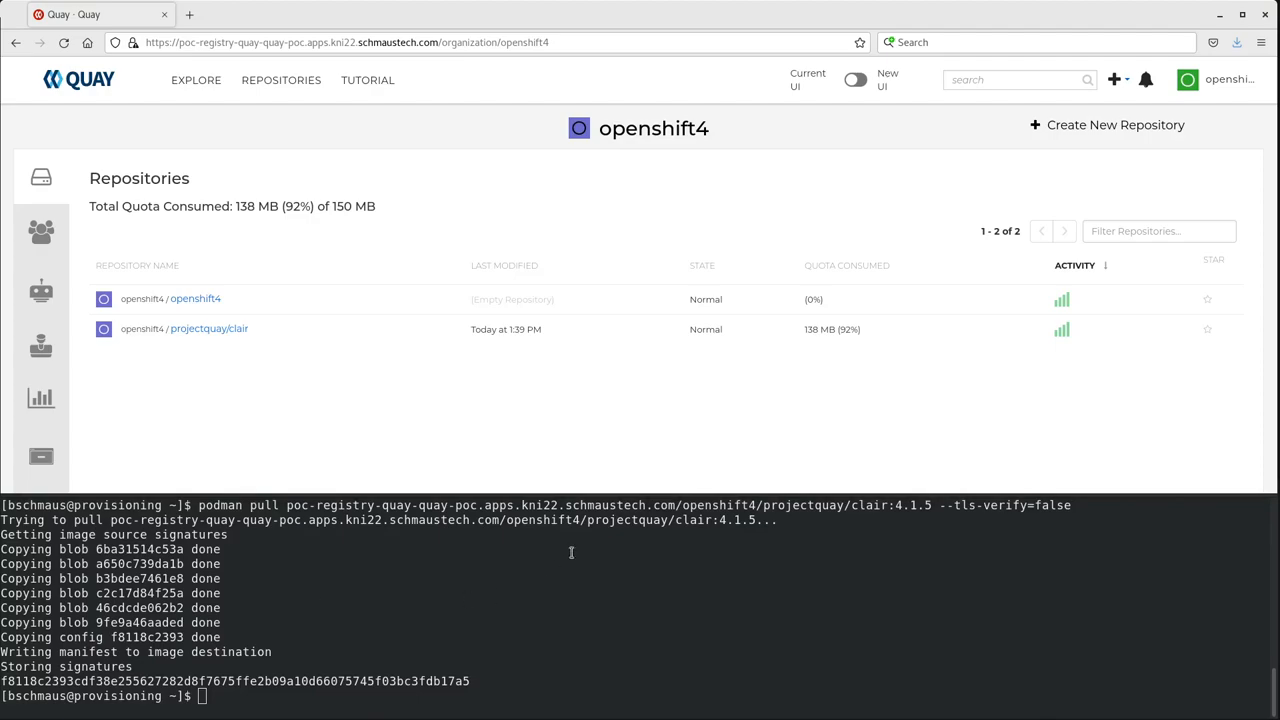
text(podman pull poc-registry-quay-quay-poc.apps.kni22.schmaustech.com/openshift4/projectquay/clair:4.1.4 --tls-verify=false)
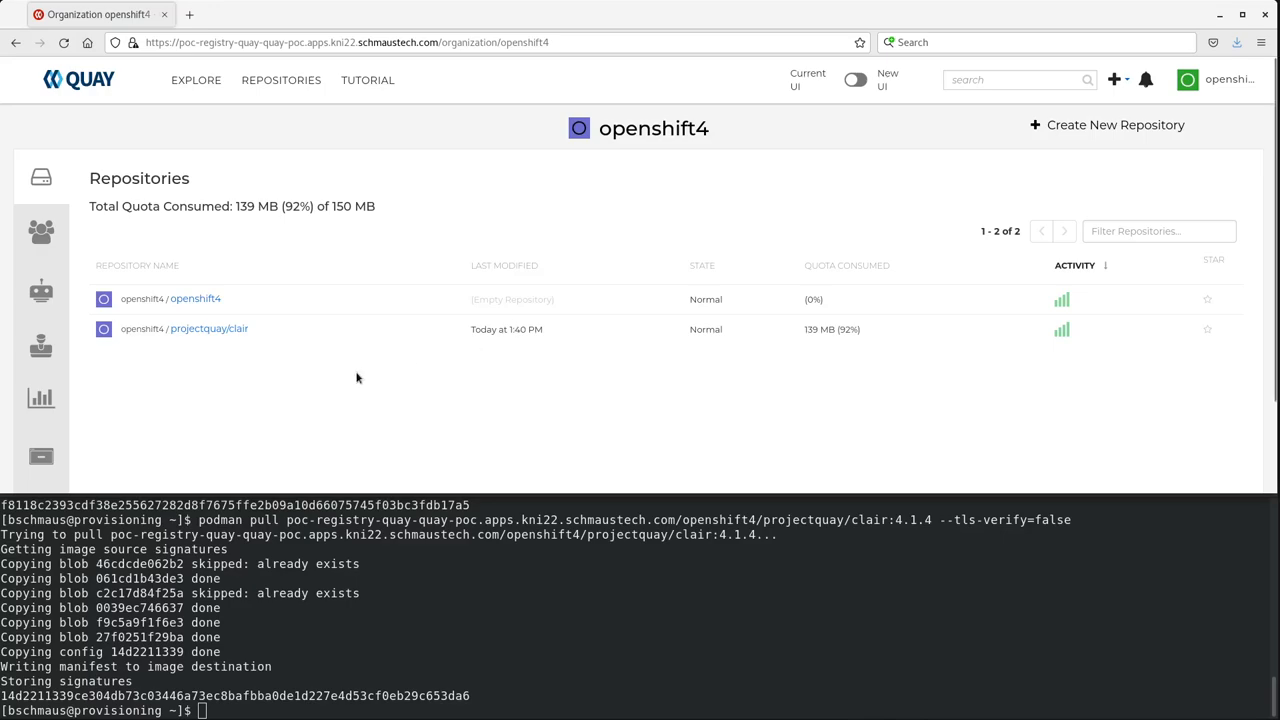
Show the projectquay/clair tags, now listing 4.1.4 and 4.1.5
click(208, 328)
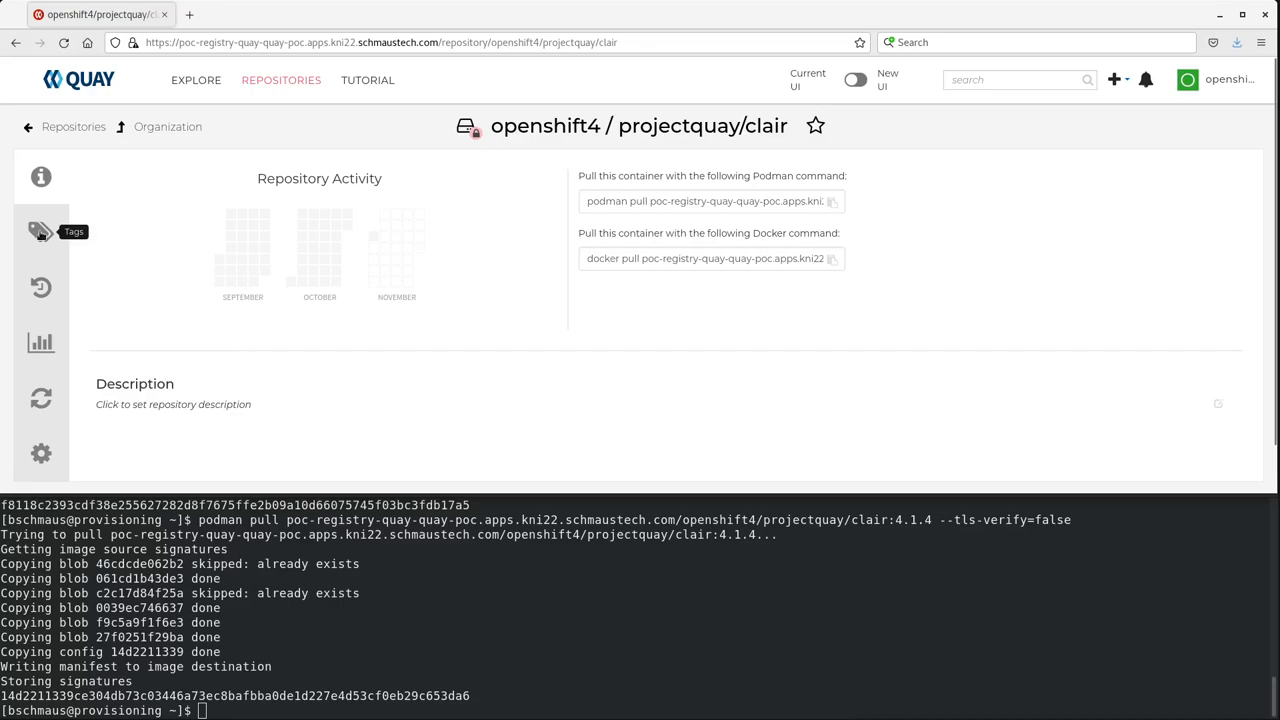
click(38, 234)
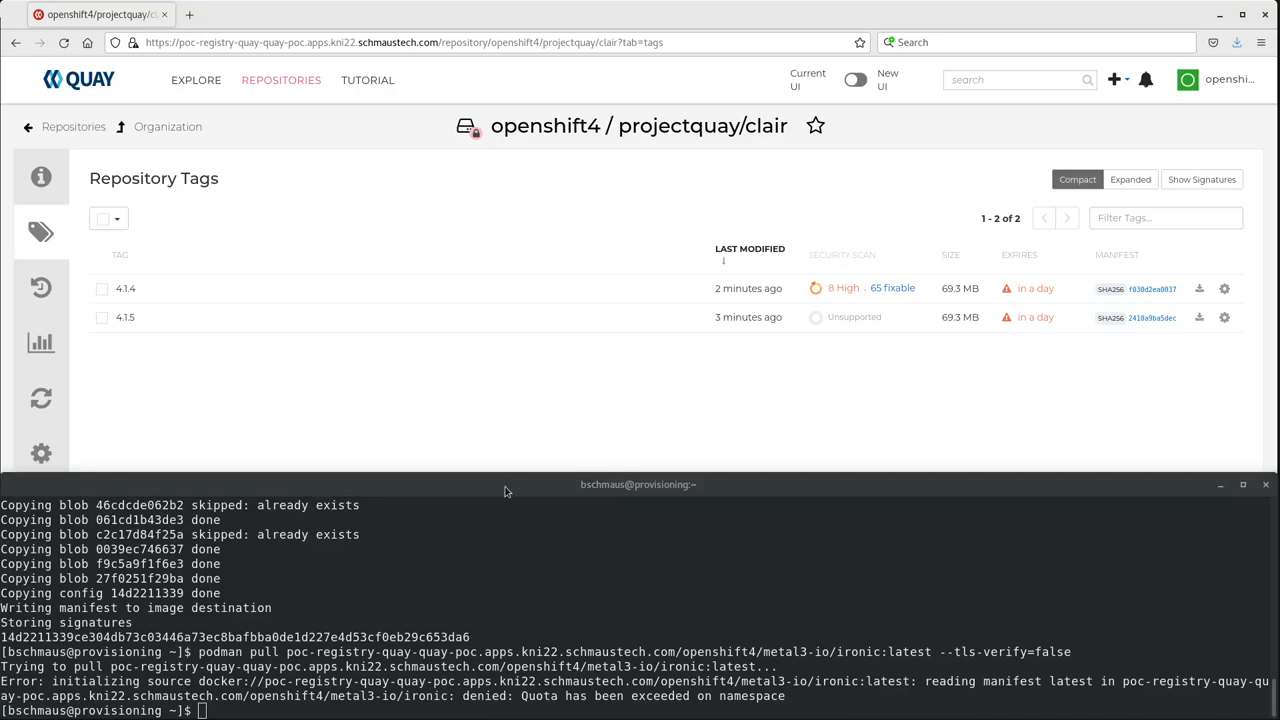
Enter a podman pull of projectquay/clair 4.2.3 at the prompt after the quota-exceeded ironic failure
text(podman pull poc-registry-quay-quay-poc.apps.kni22.schmaustech.com/openshift4/projectquay/clair:4.2.3 --tls-verify=false)
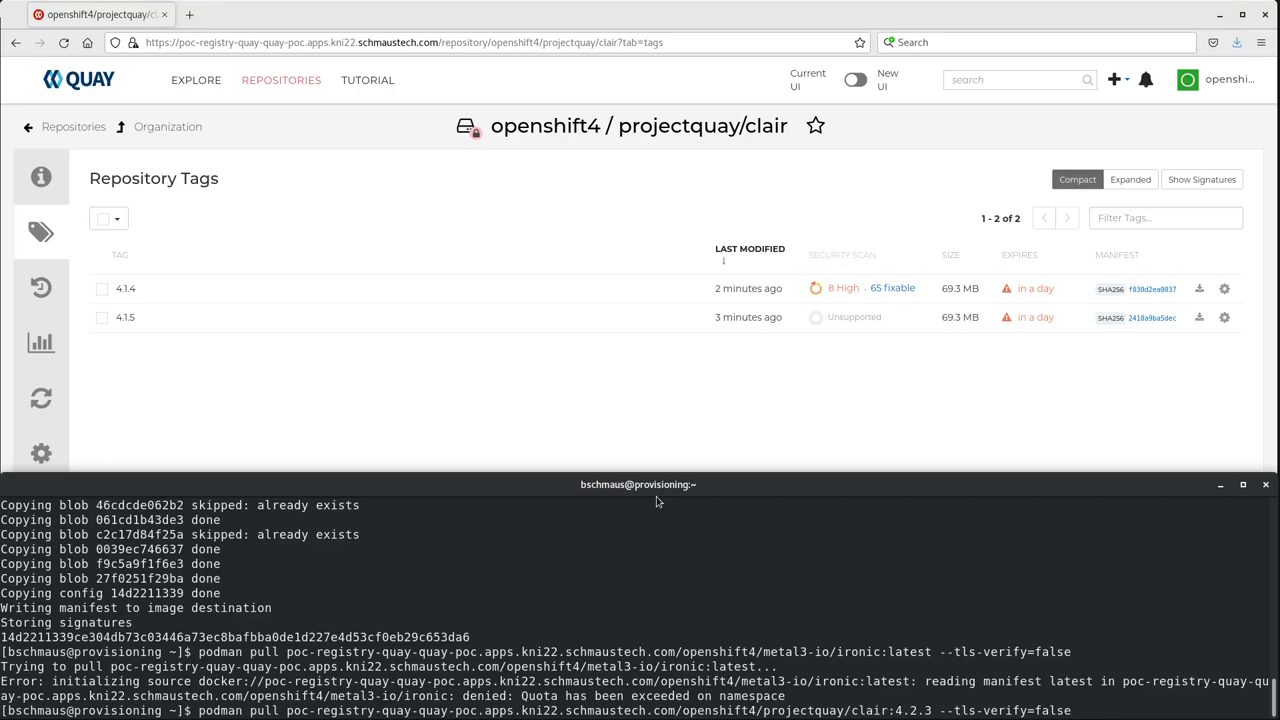
scroll(down, 3)
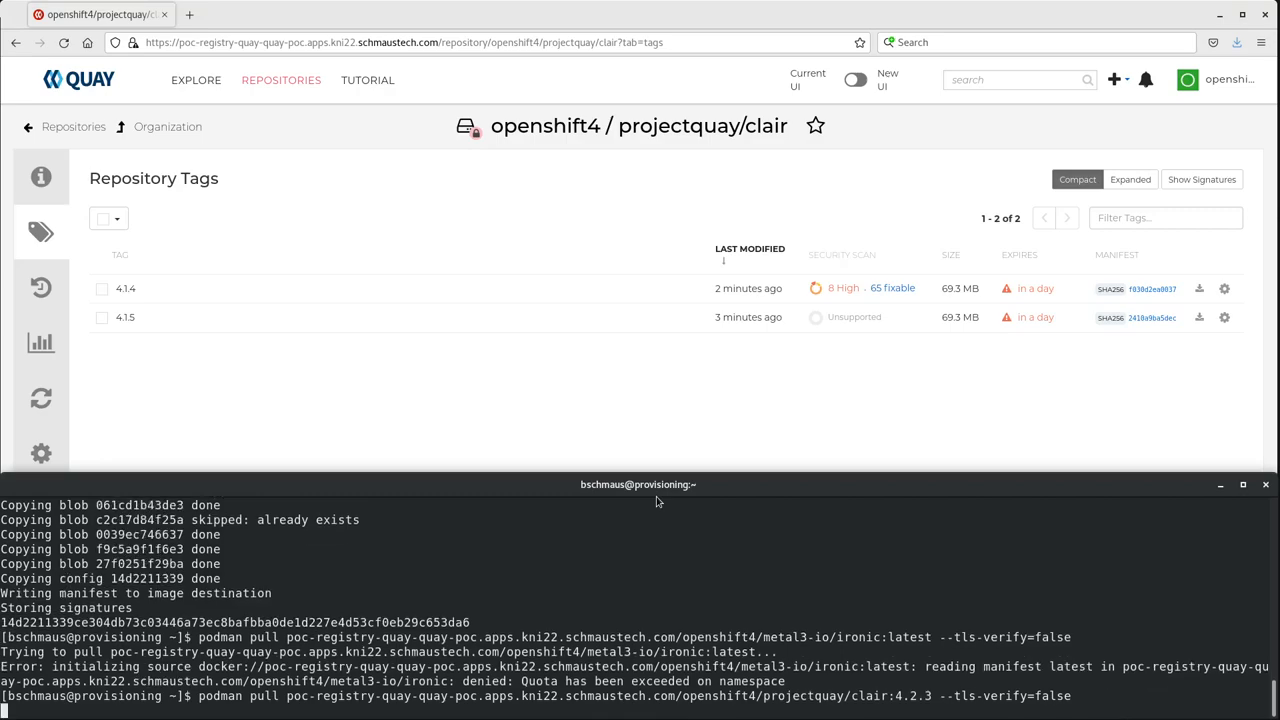